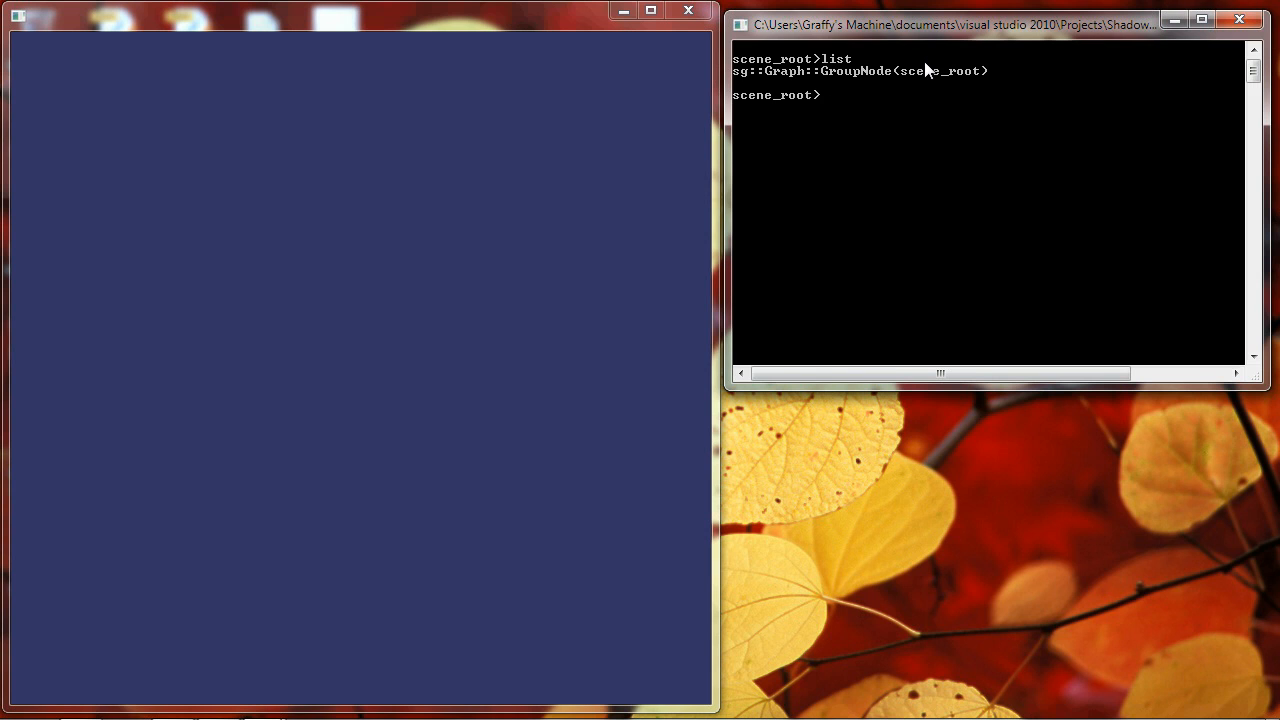
mouse_move(1013, 143)
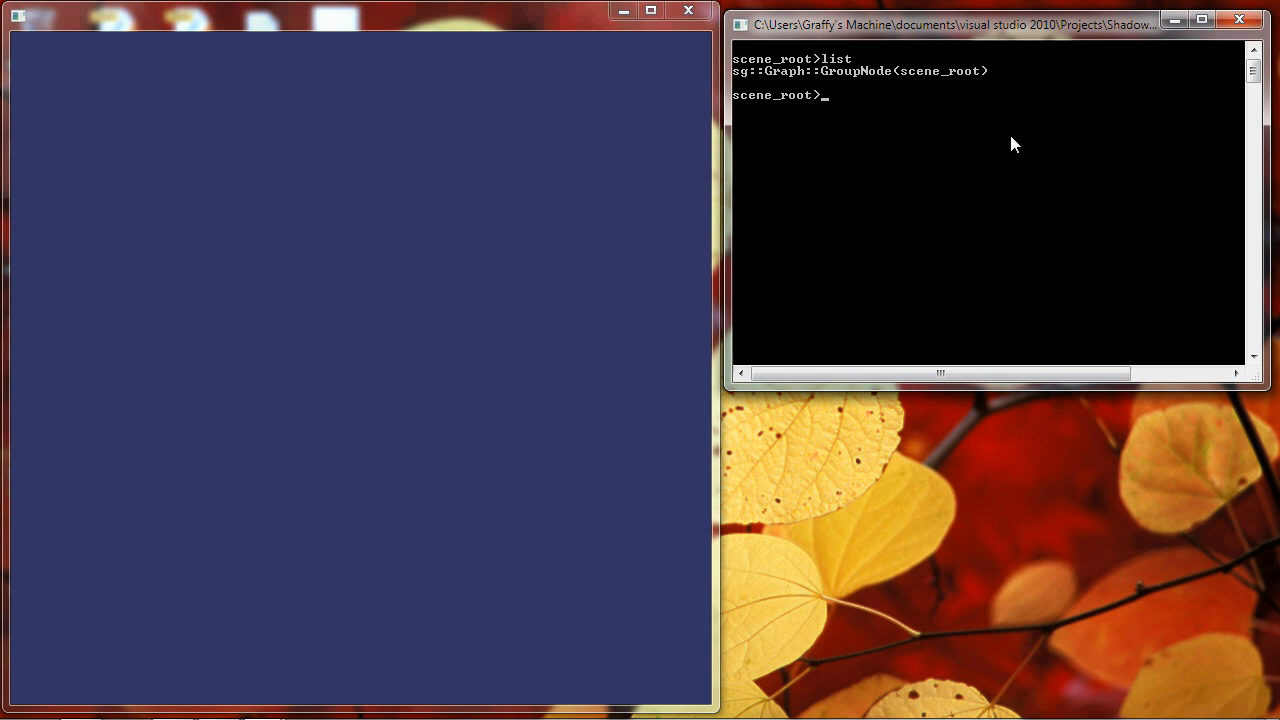
Add group level1 under scene_root, nest group sublevel1 inside it, and select sublevel1
type("add group")
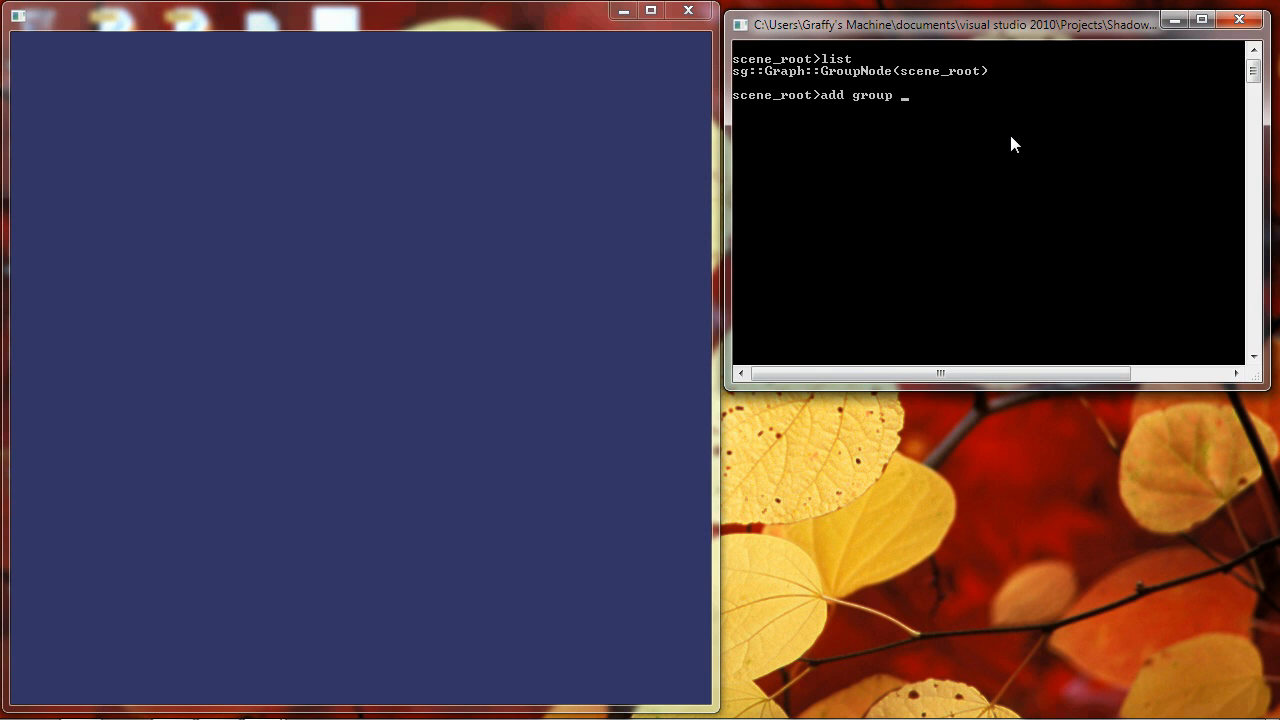
type("level1")
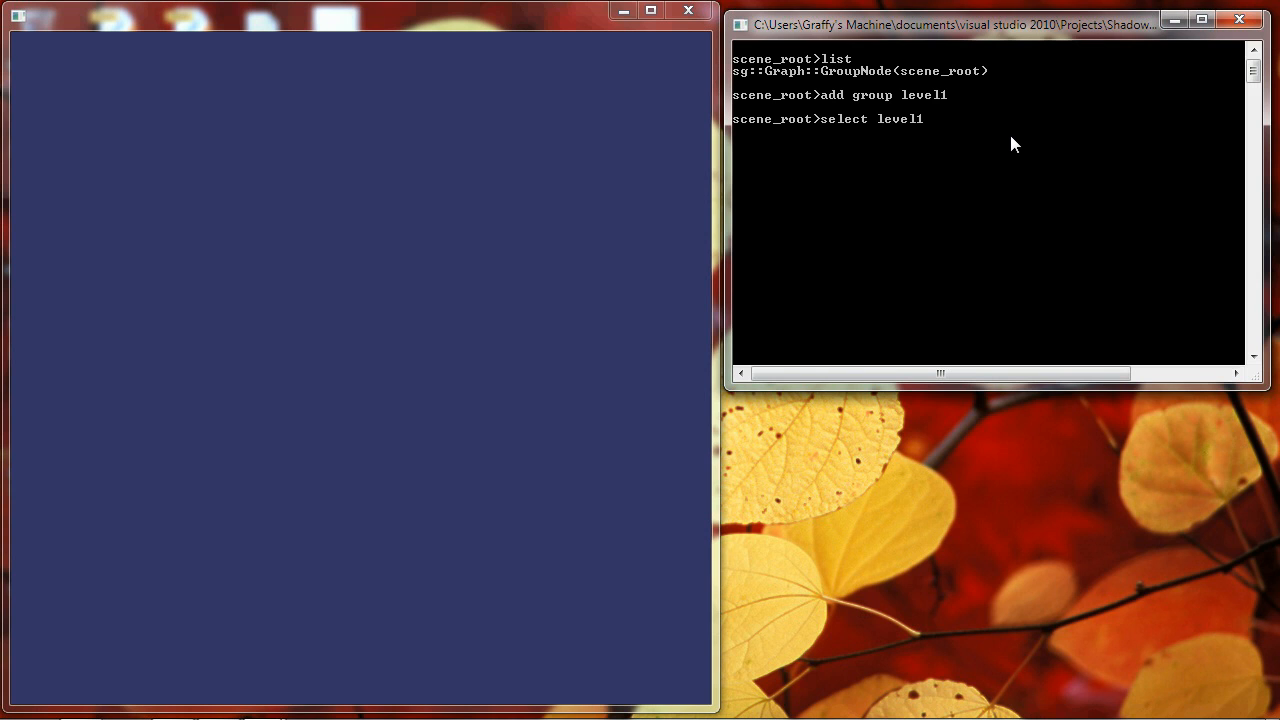
type("add group sublevel1")
type("sele")
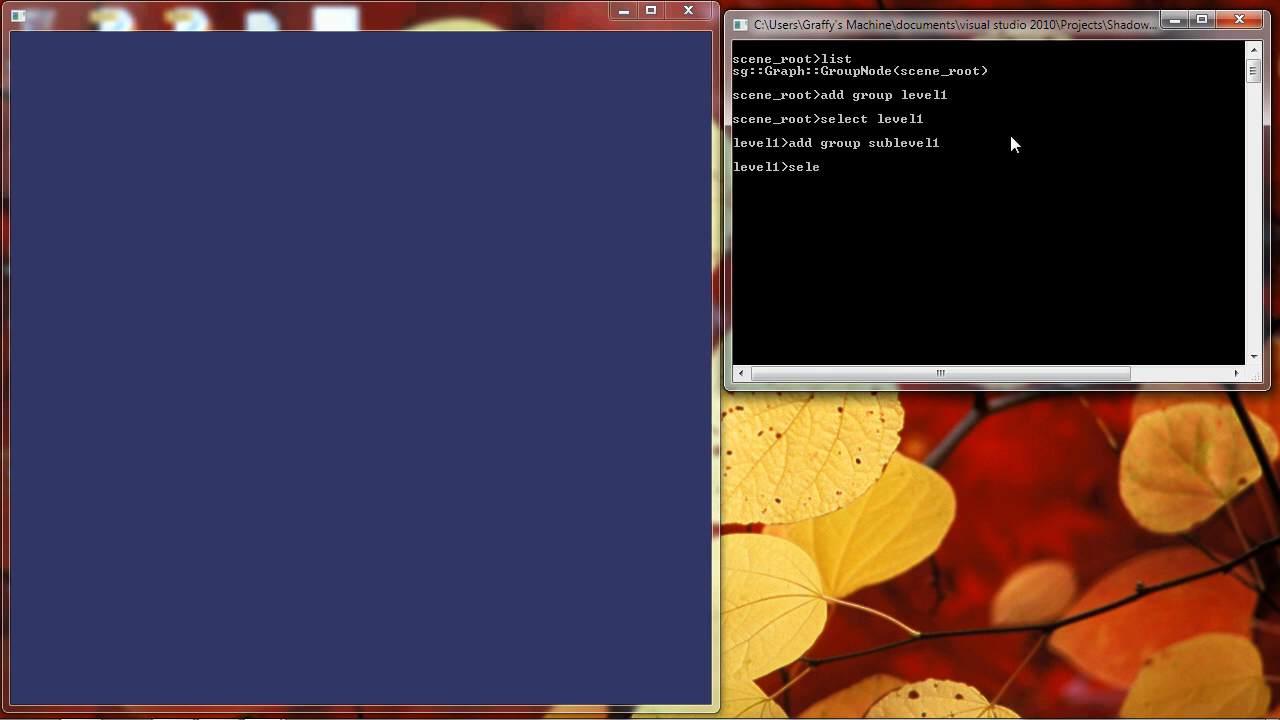
type("ct sublevel1")
type("i")
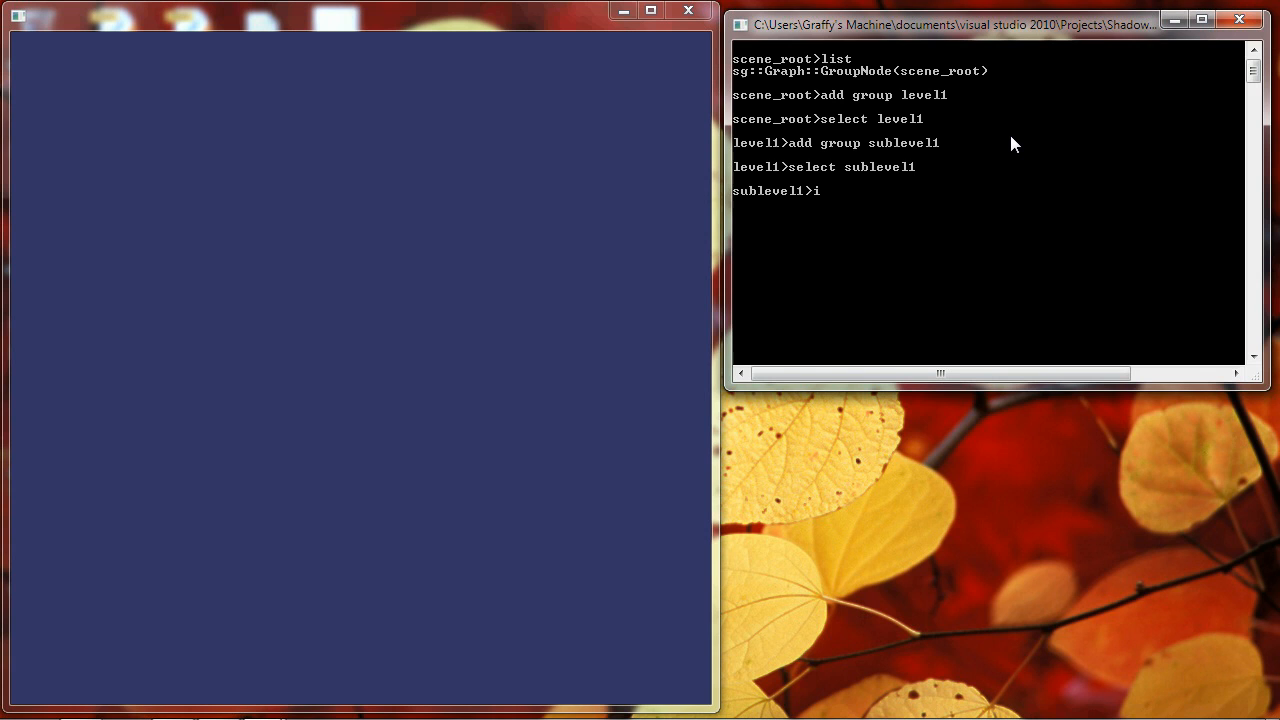
Import cow.osg into sublevel1 under the name cow1
type("mport cow.osg c")
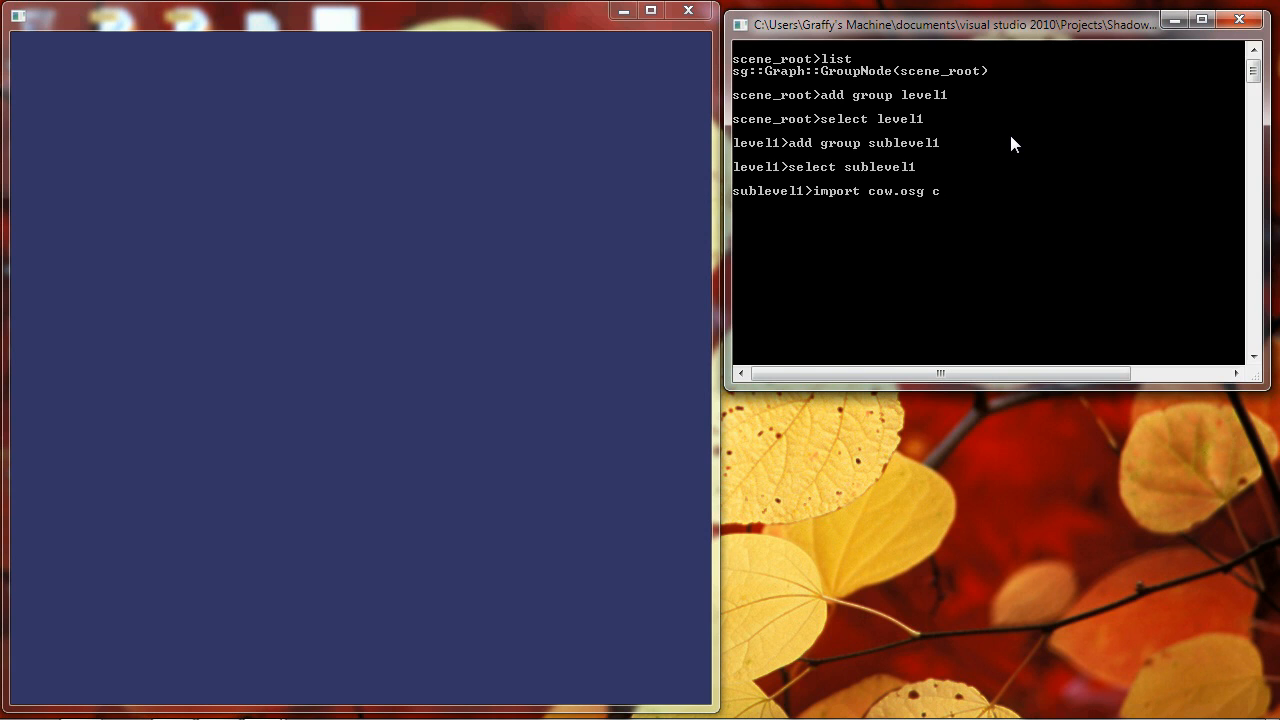
key("Return")
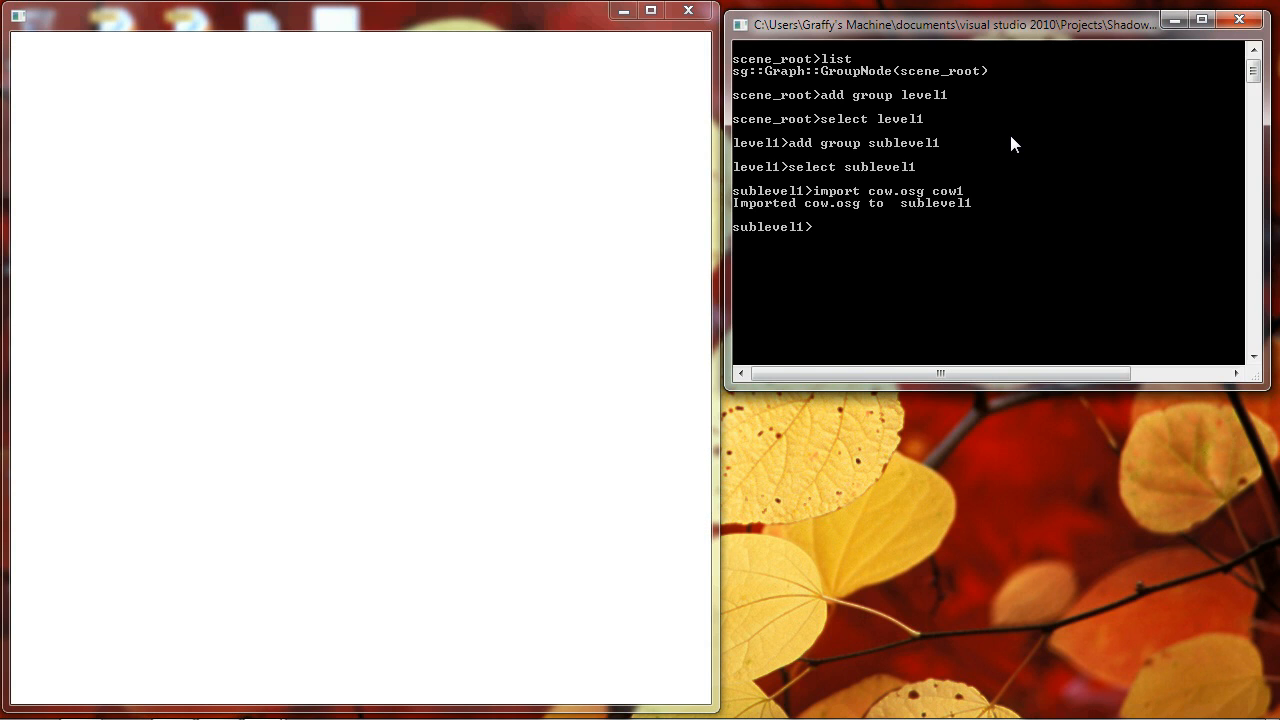
mouse_move(565, 258)
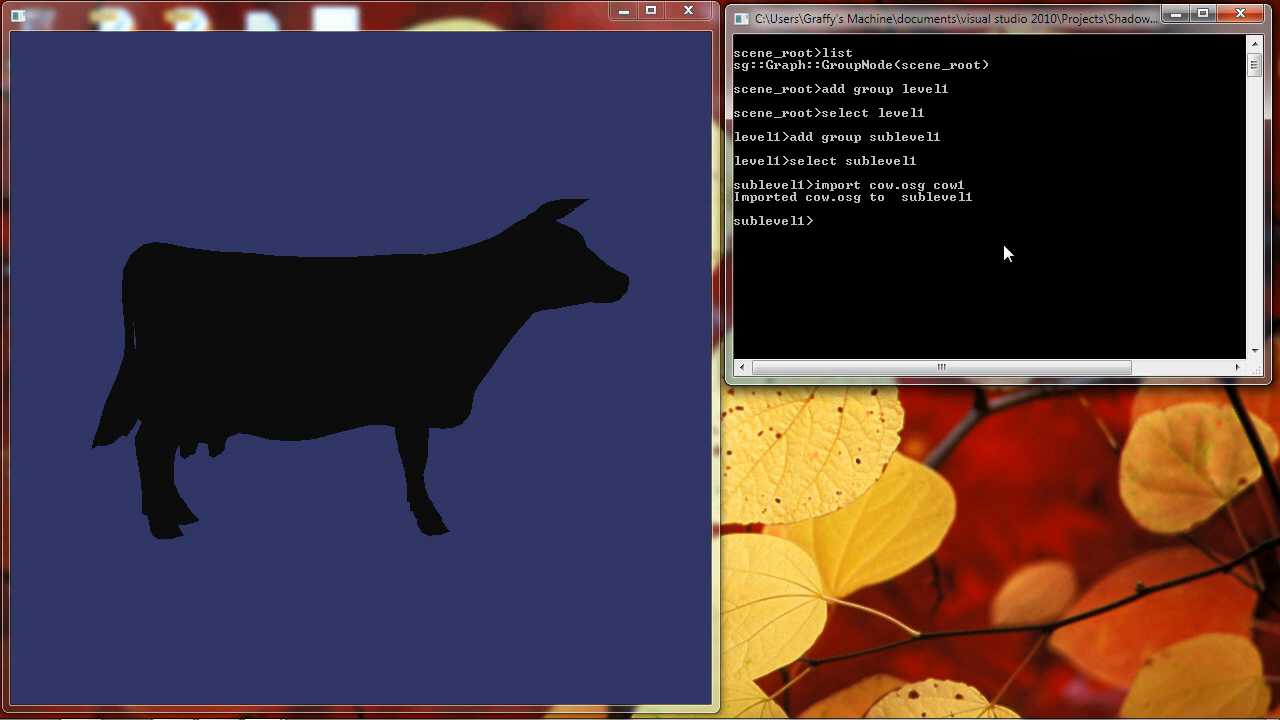
Select cow1 and copy it as cow2 and cow3
type("select cow1")
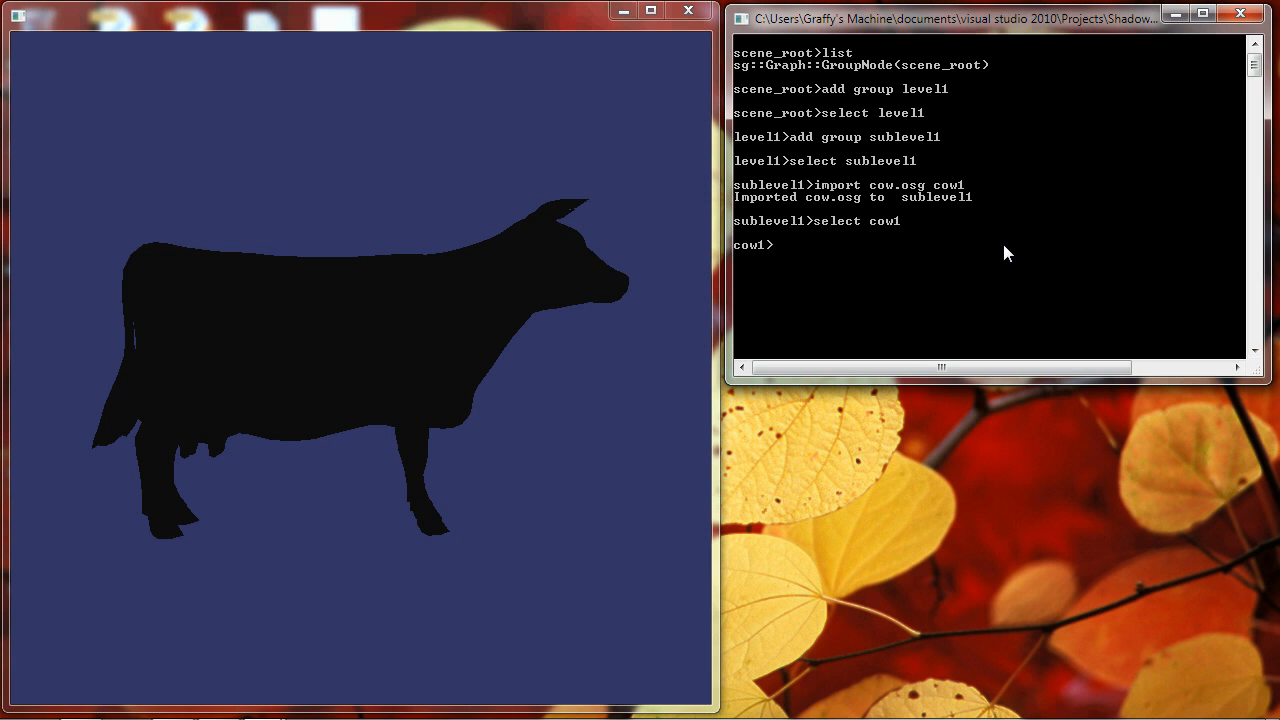
type("copy cow2")
type("copy cow3")
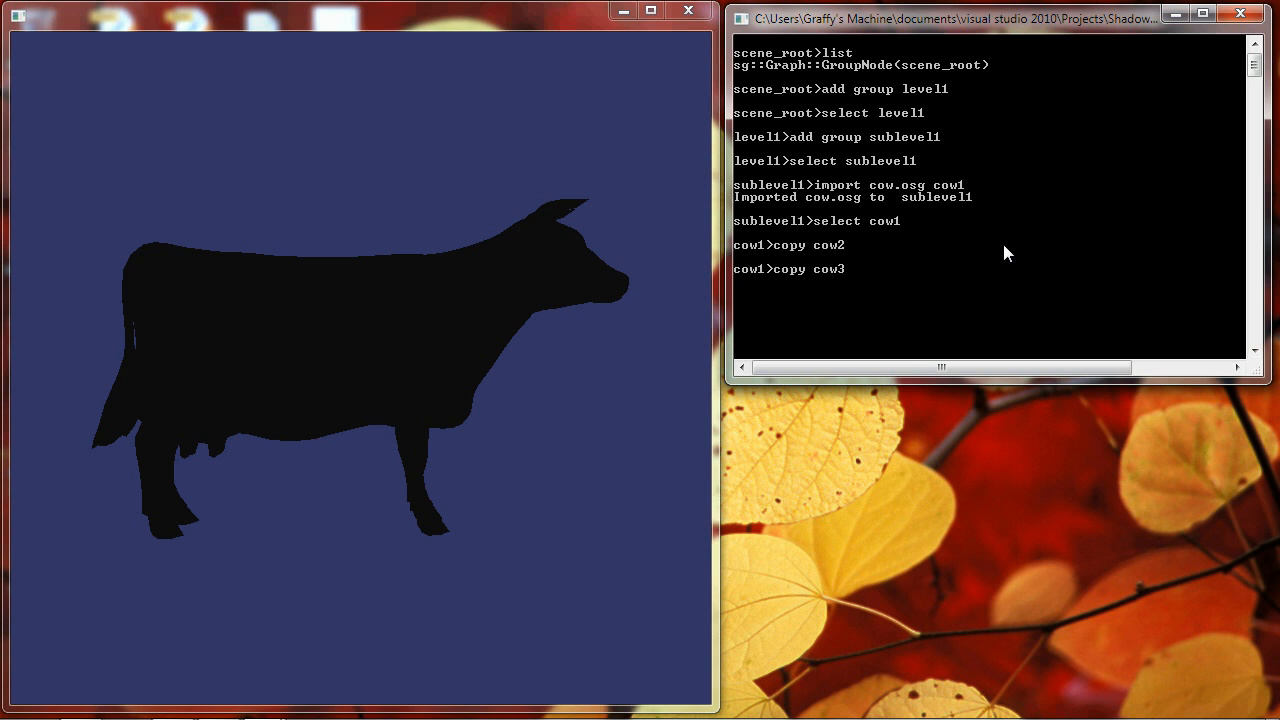
key("Return")
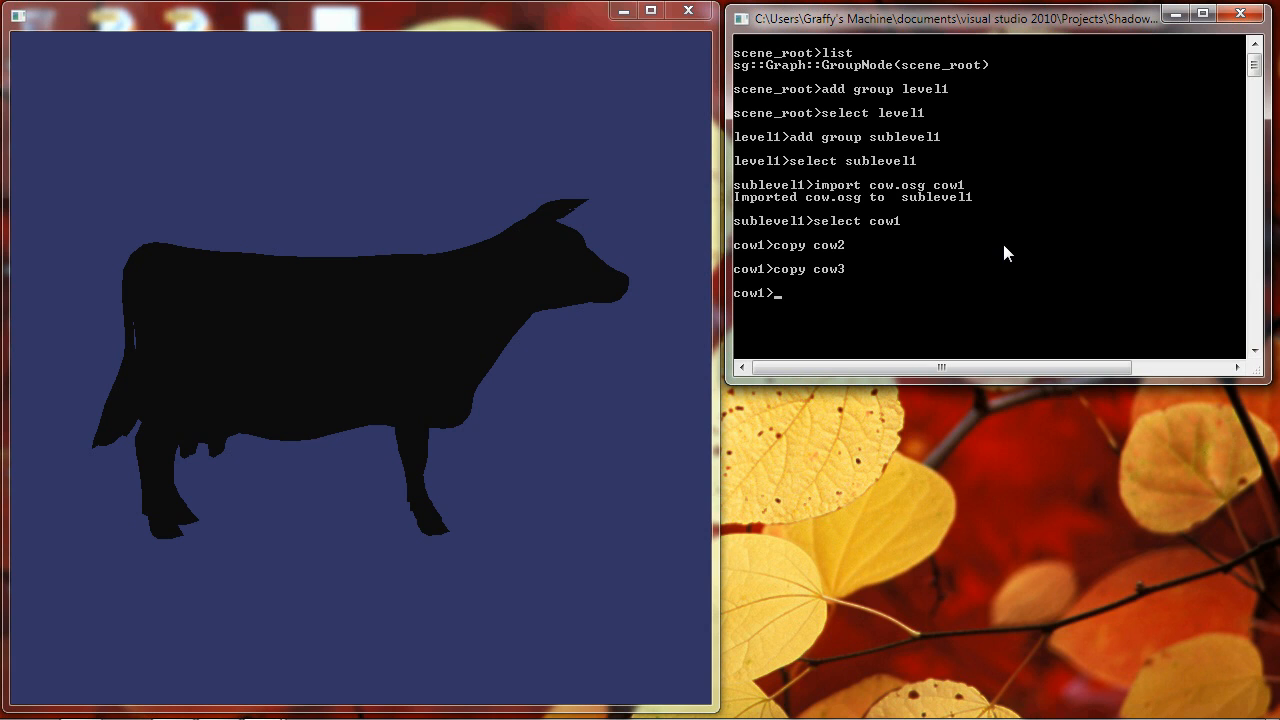
Translate cow2 by (10,0,0) and cow3 by (-10,0,0)
type("sele")
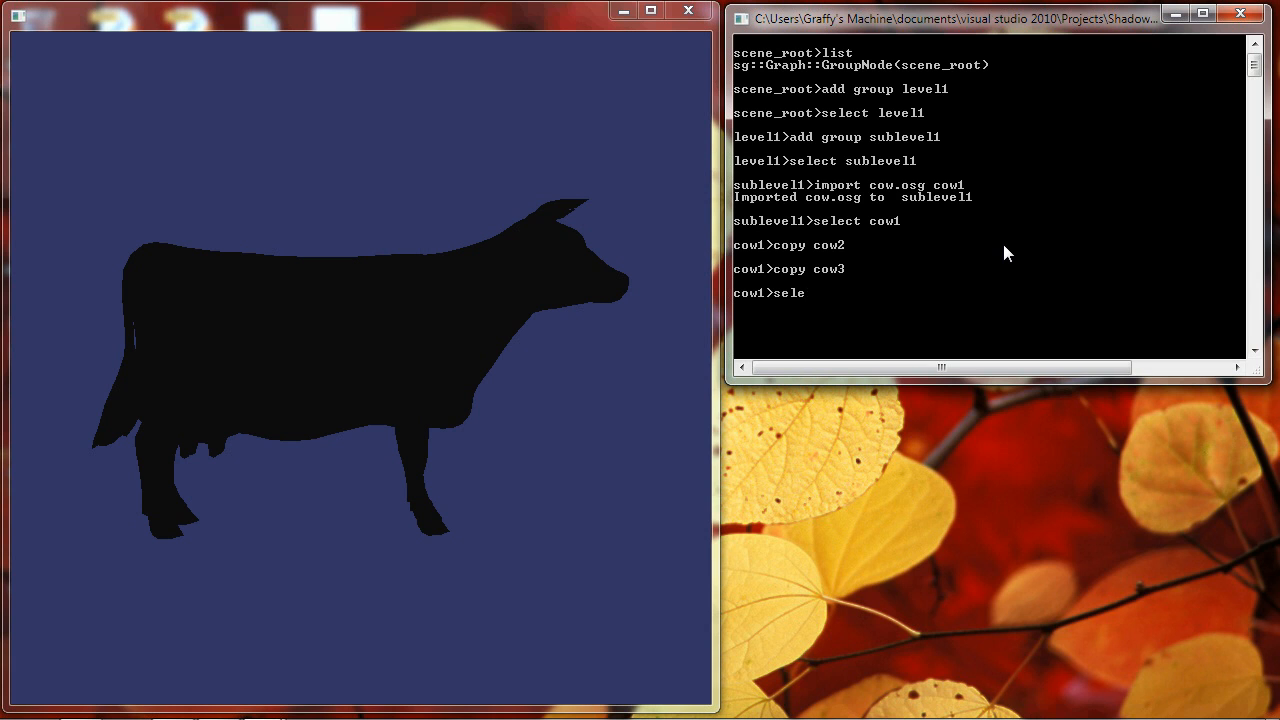
type("ct")
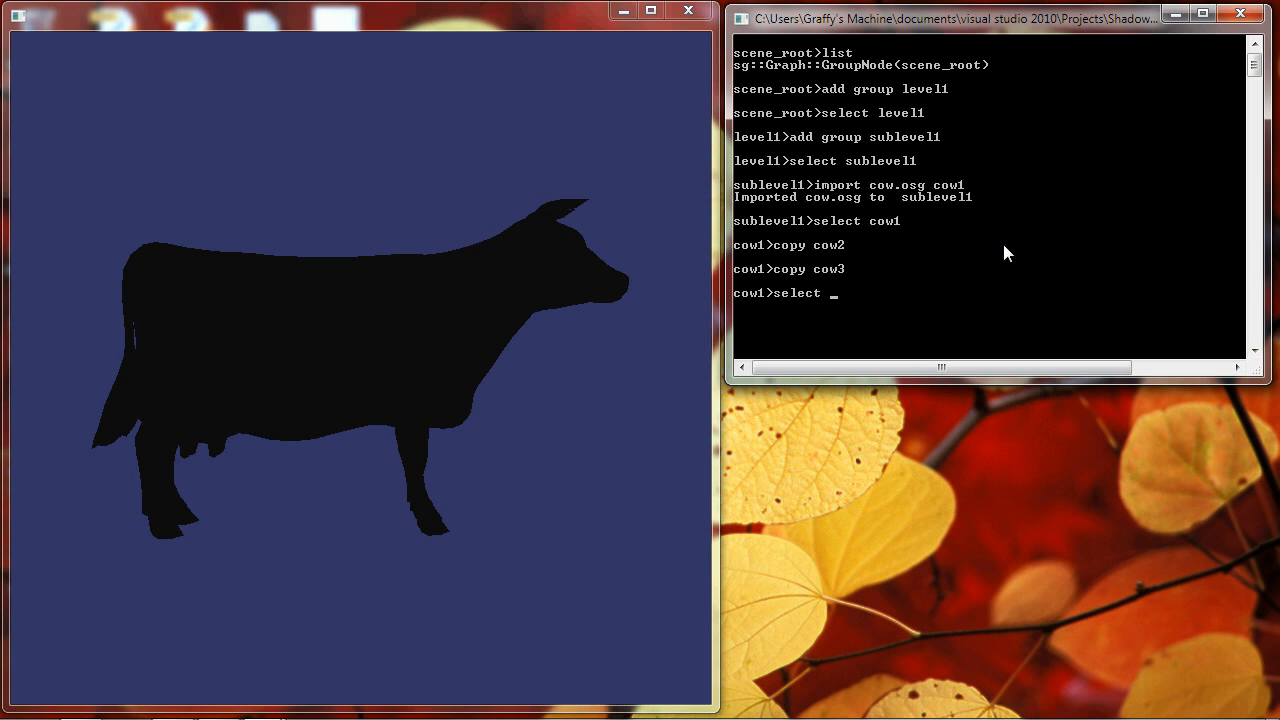
type("cow2")
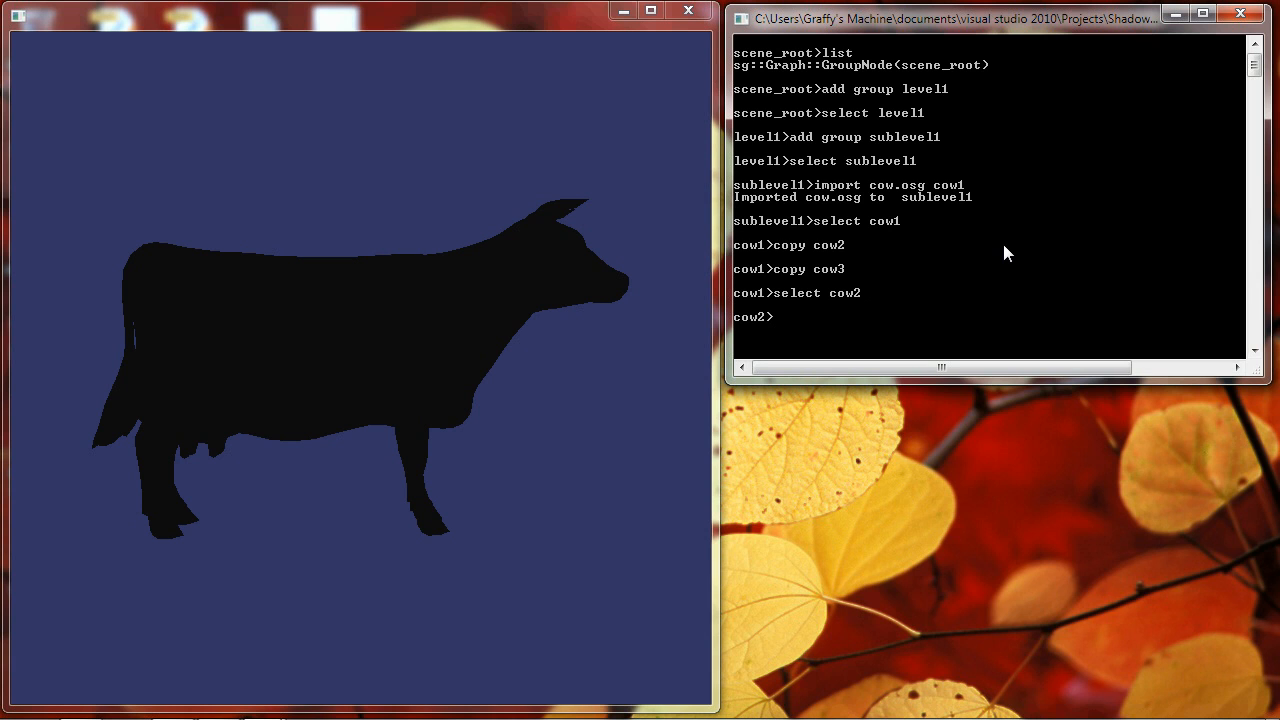
type("translate (")
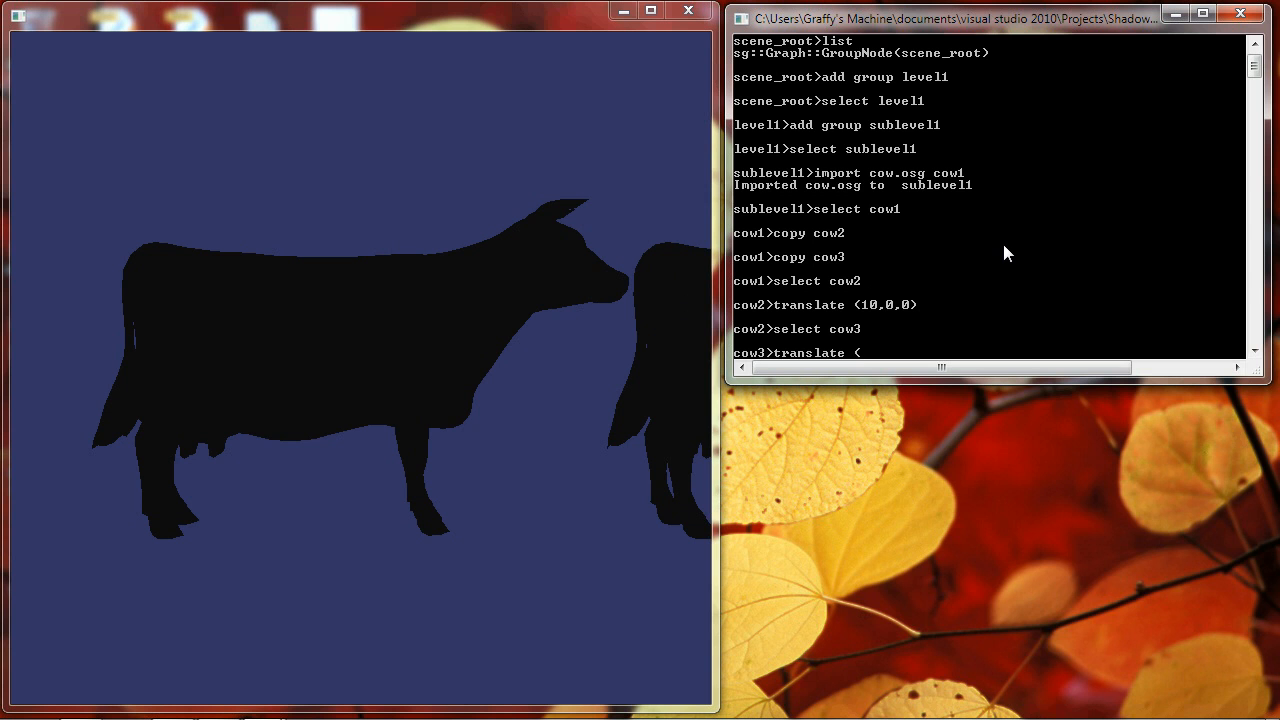
type("-10,0,0")
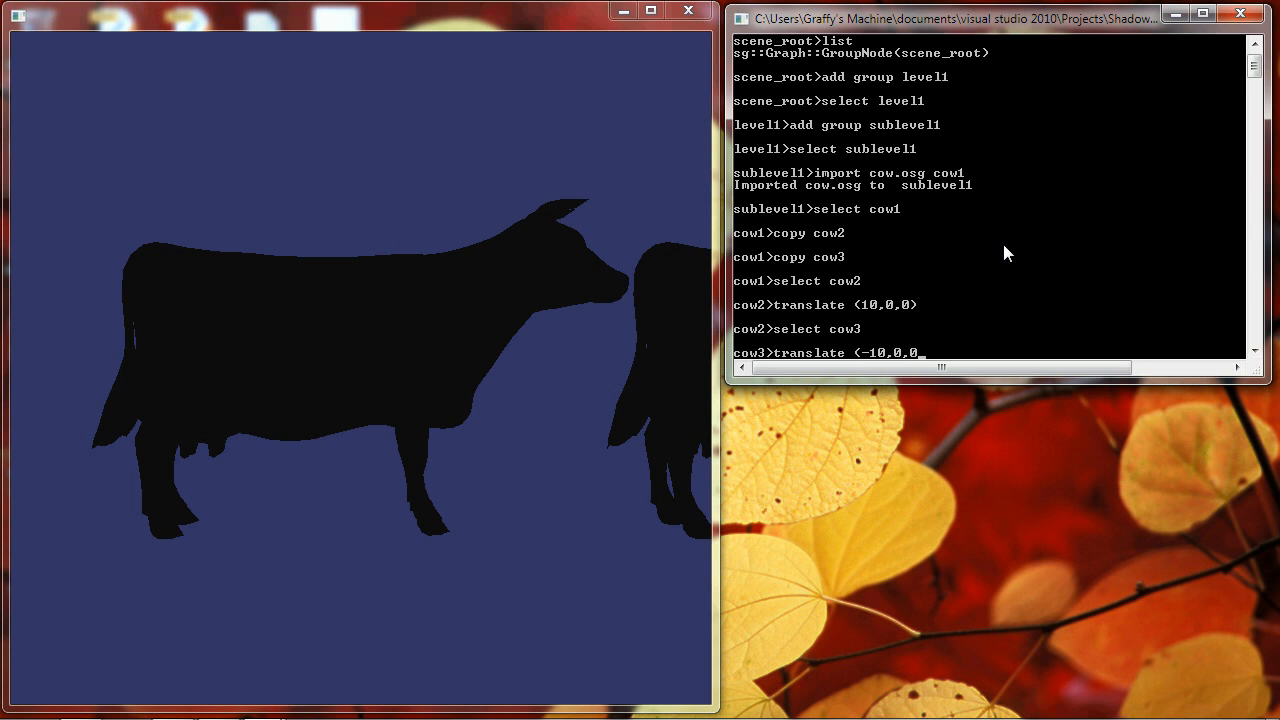
key("Return")
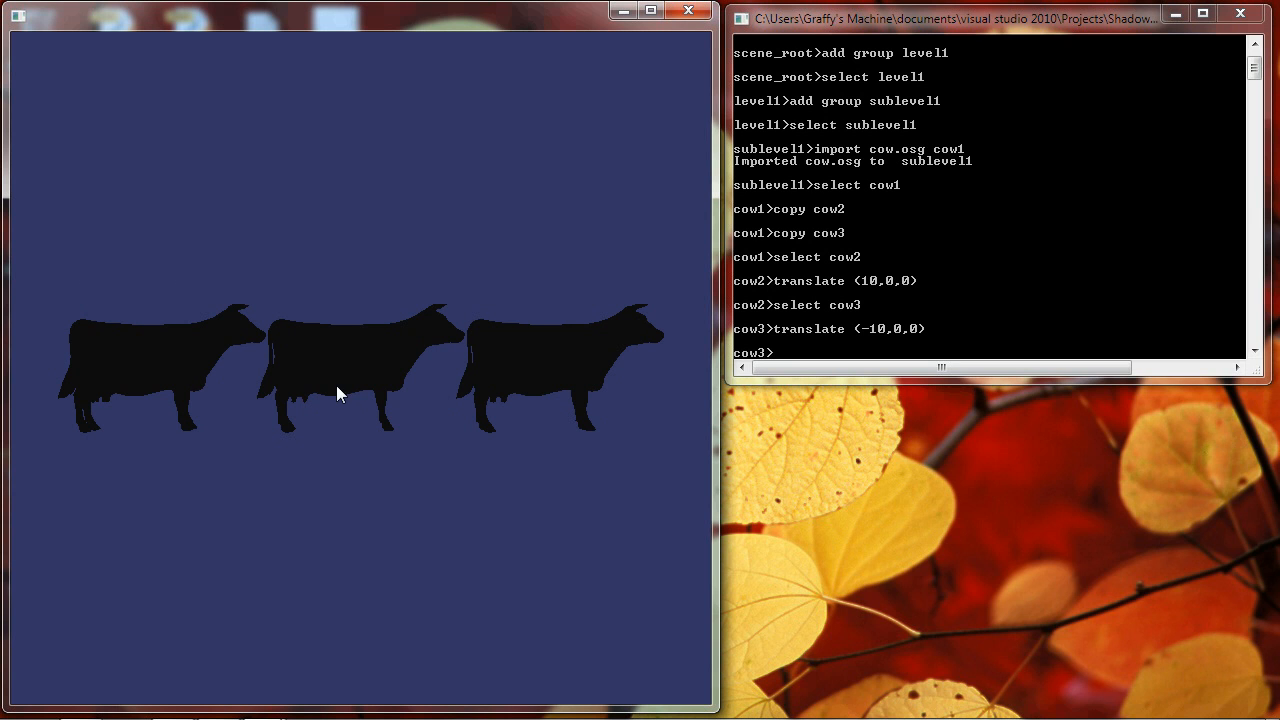
mouse_move(333, 373)
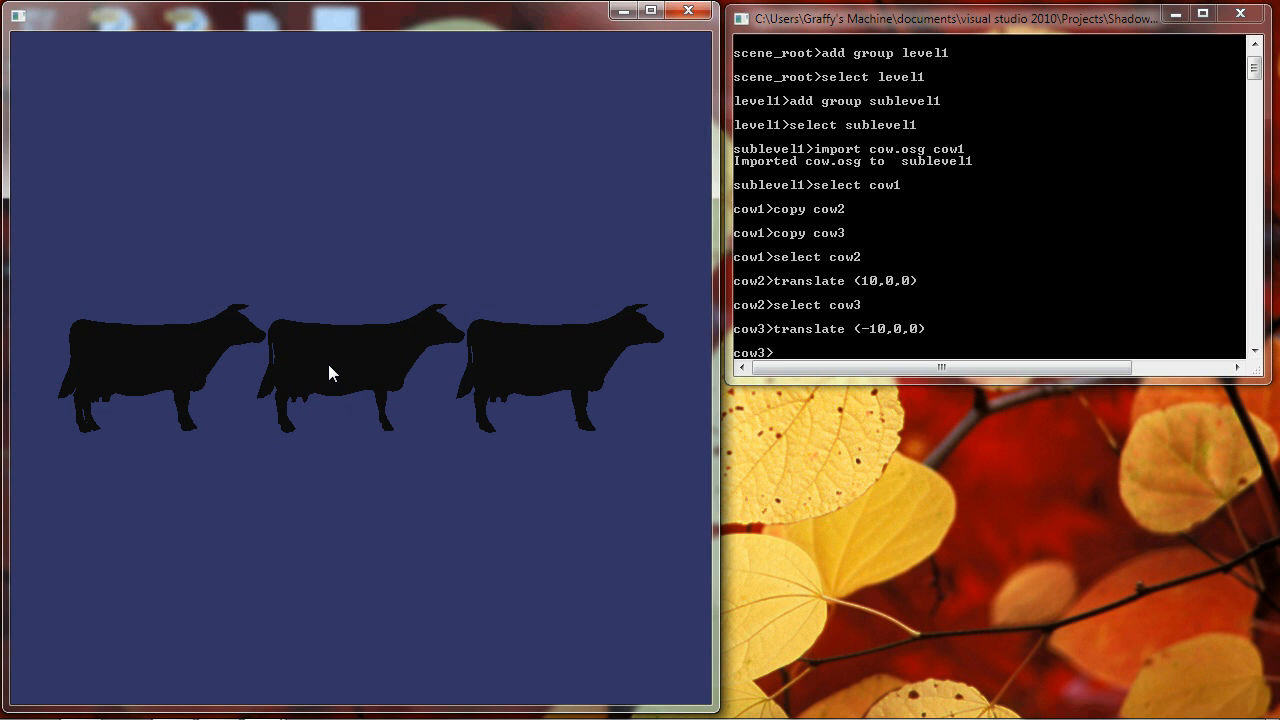
mouse_move(295, 373)
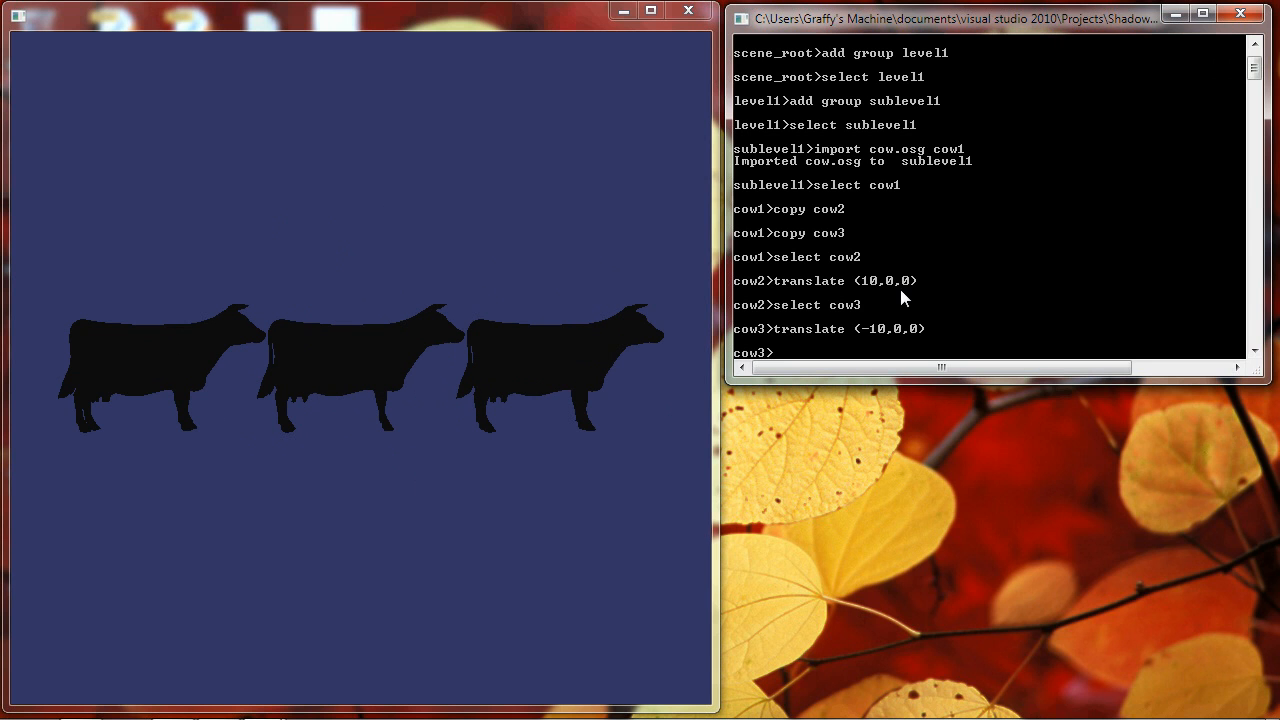
mouse_move(938, 327)
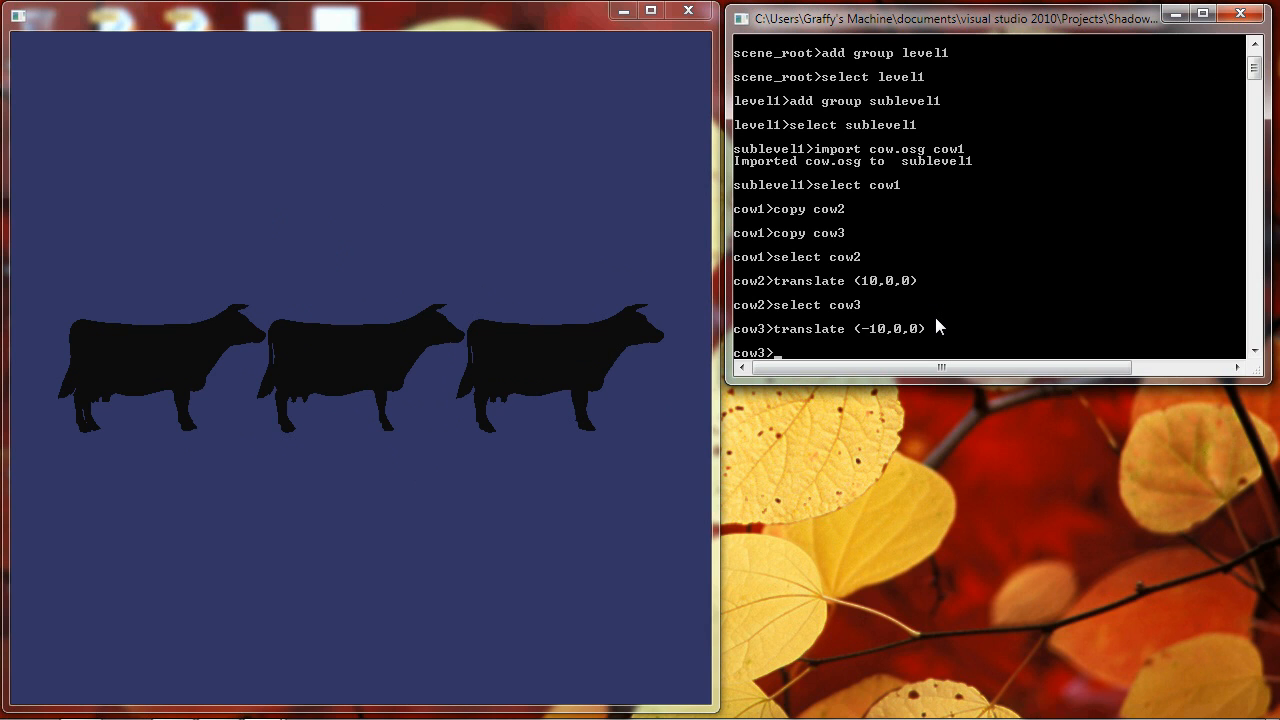
Copy sublevel1 as sublevel2 and sublevel3, then list the scene graph
type("select sublevel")
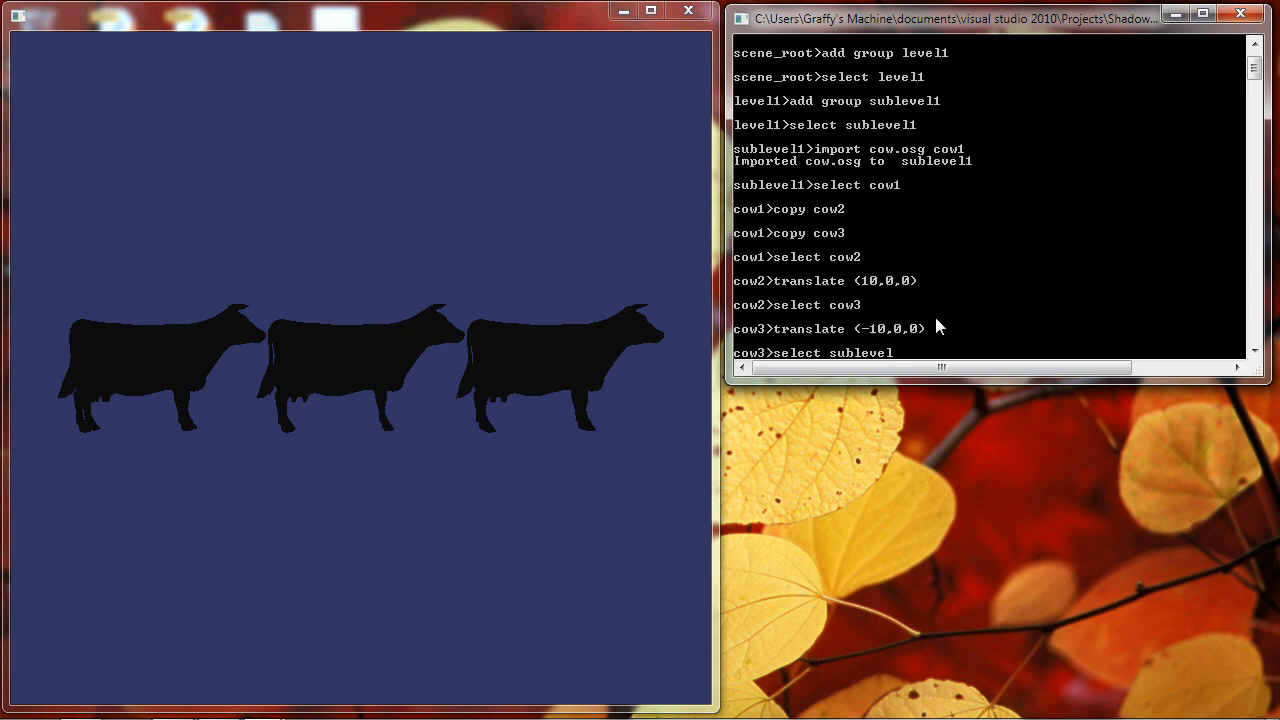
key("Return")
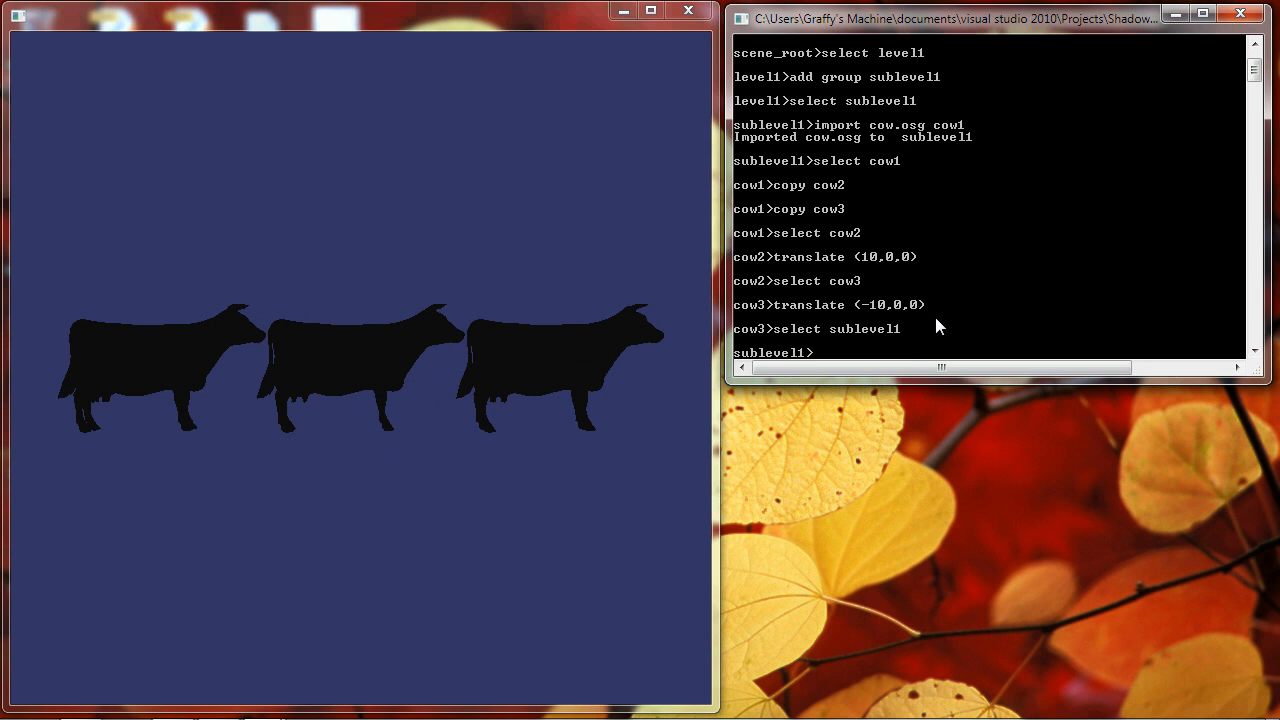
type("copy sublevel2")
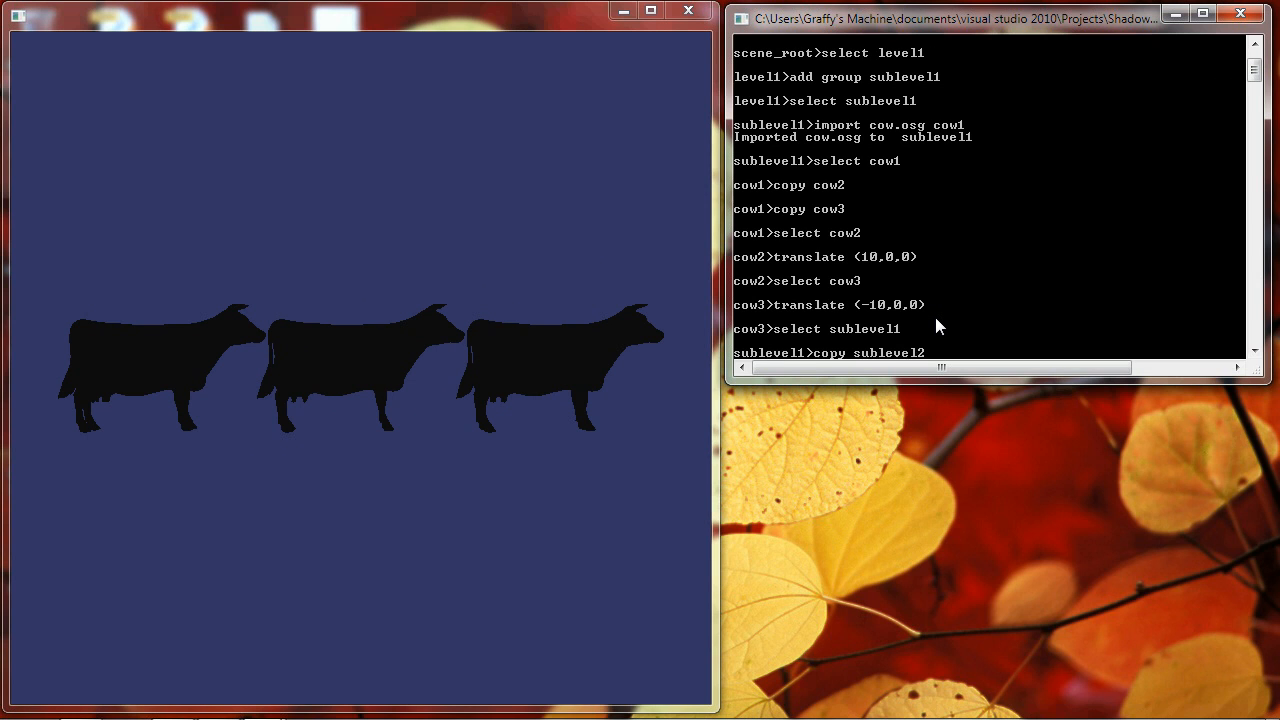
type("copy")
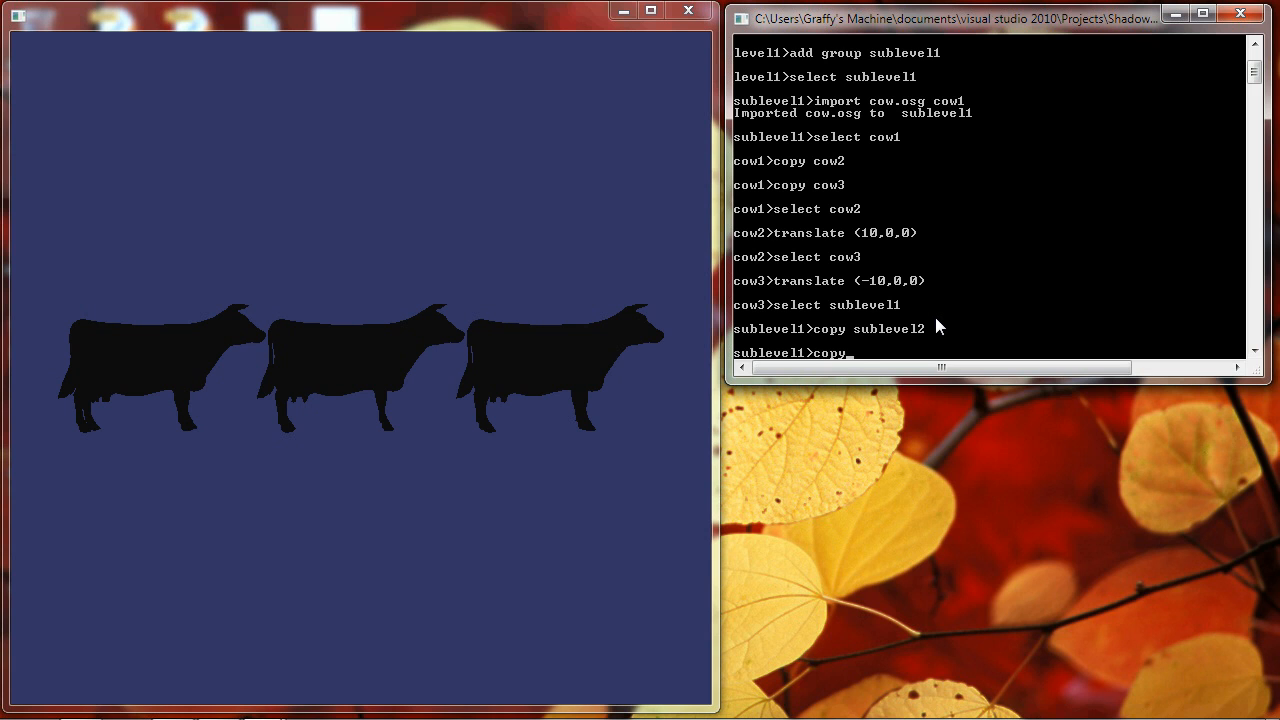
type("sublevel3")
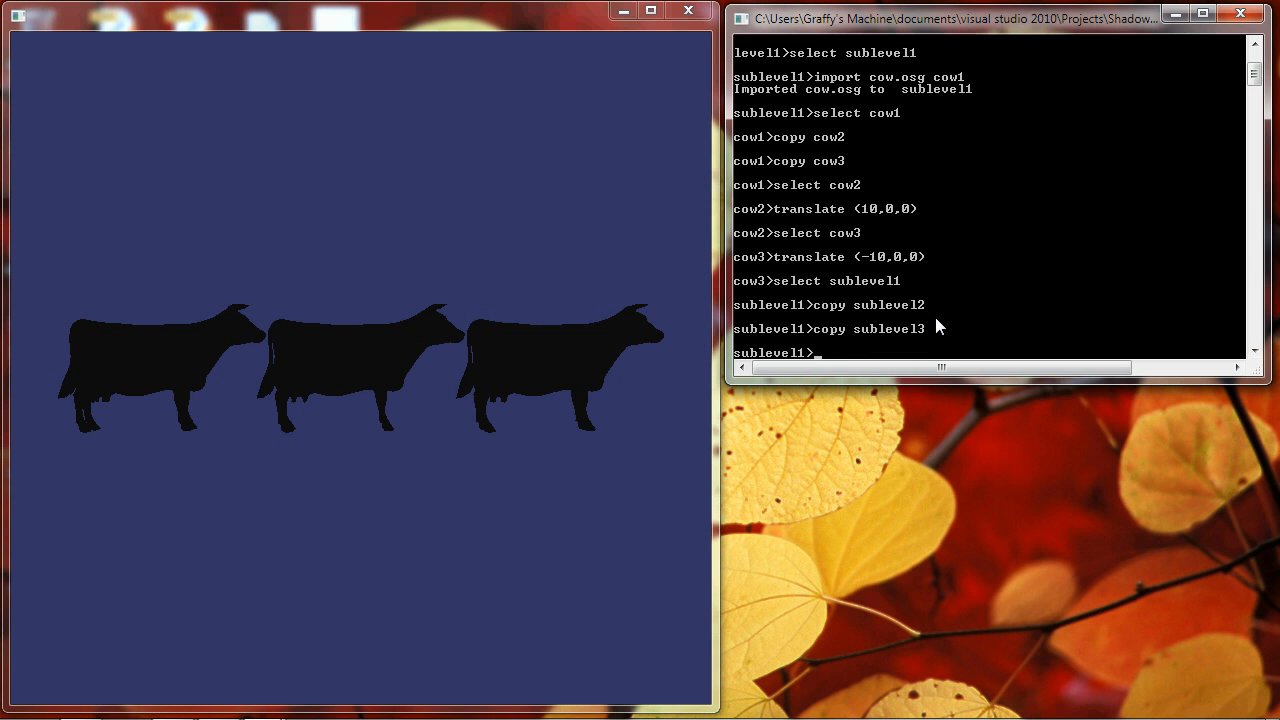
type("l")
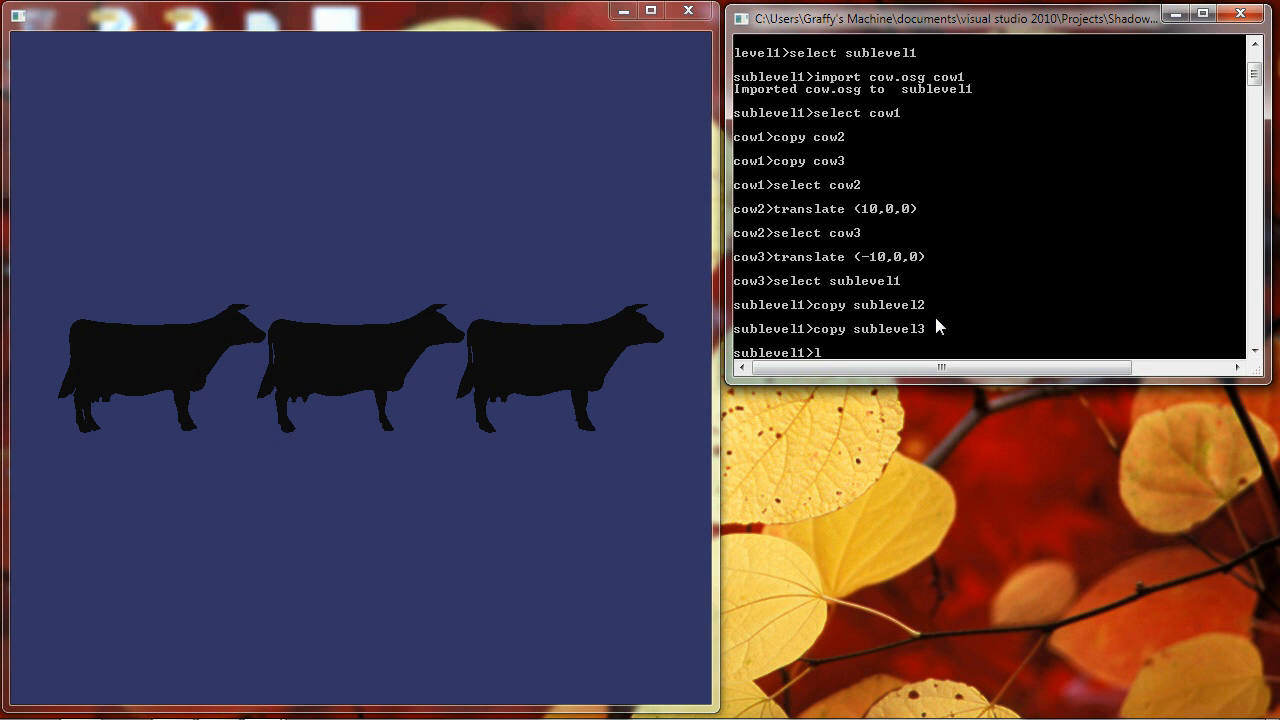
key("Return")
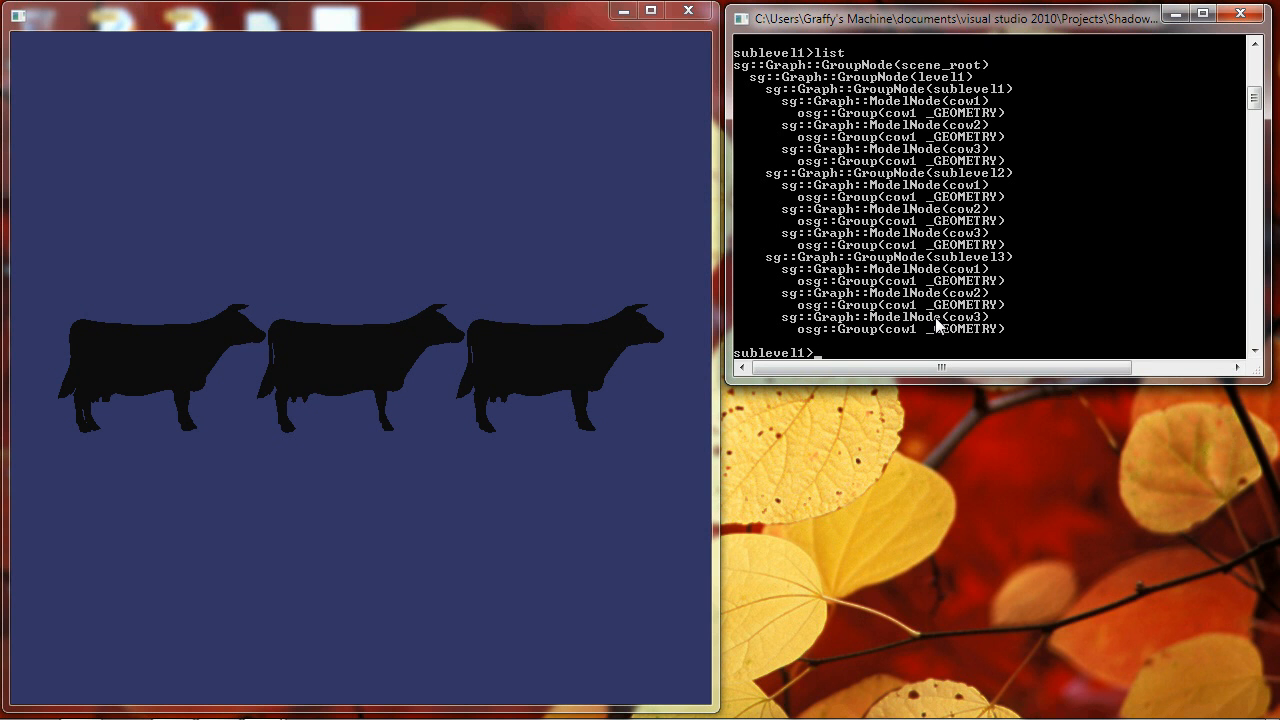
mouse_move(1038, 138)
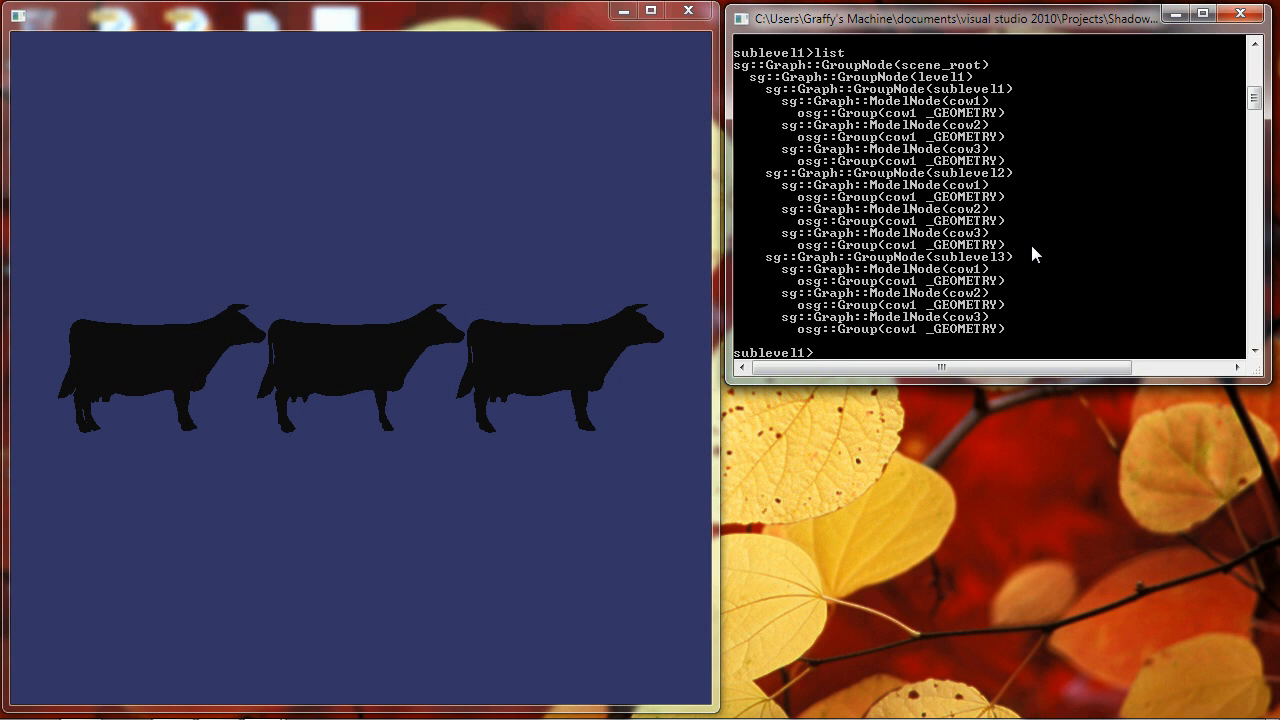
mouse_move(1022, 171)
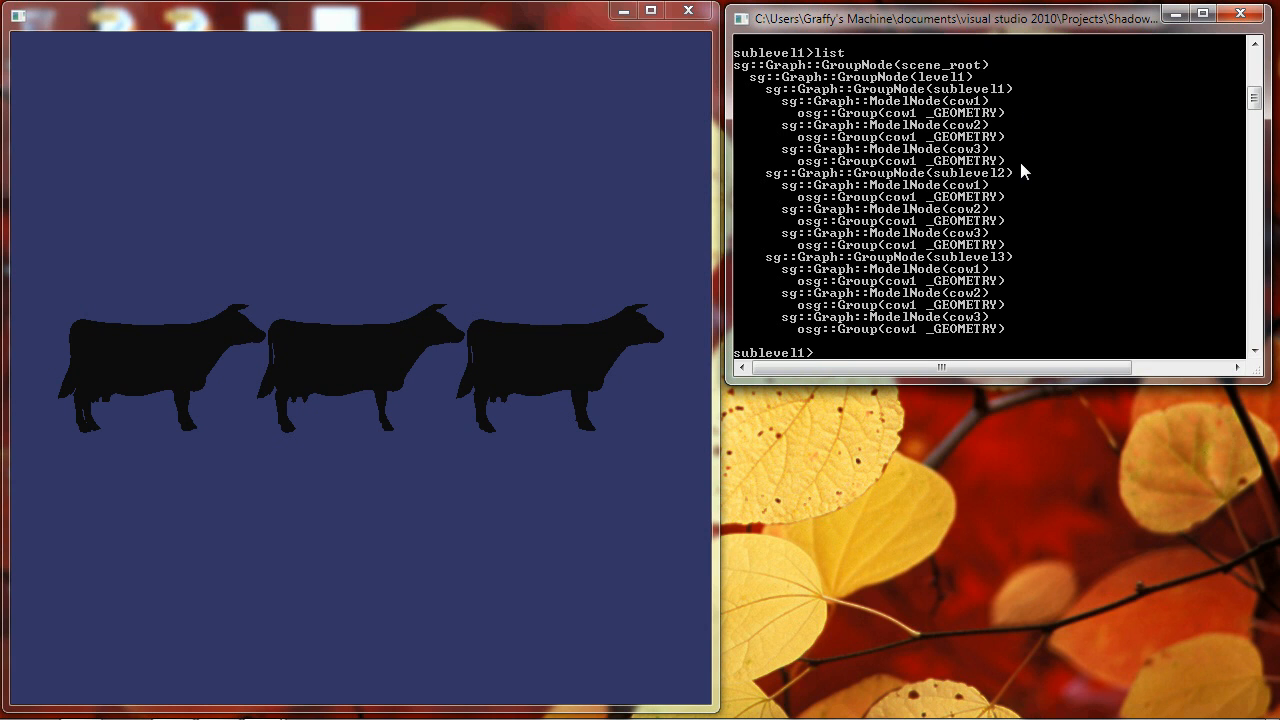
mouse_move(1023, 103)
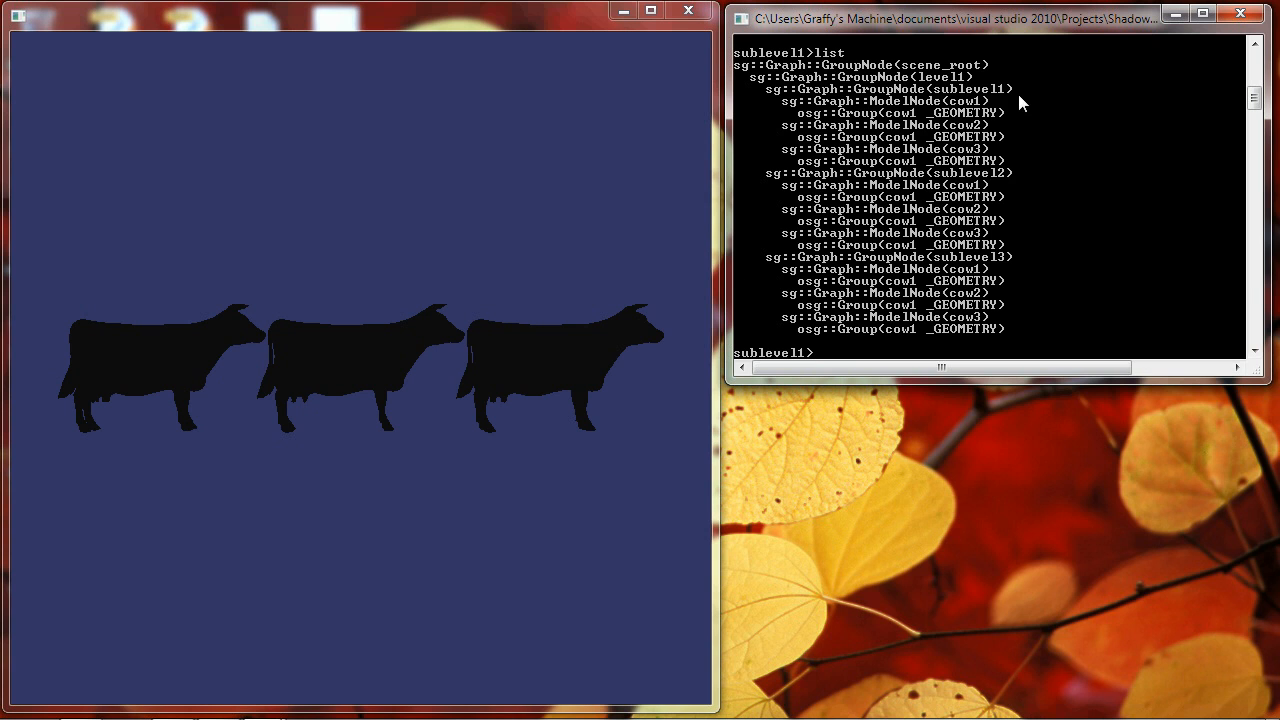
mouse_move(1005, 113)
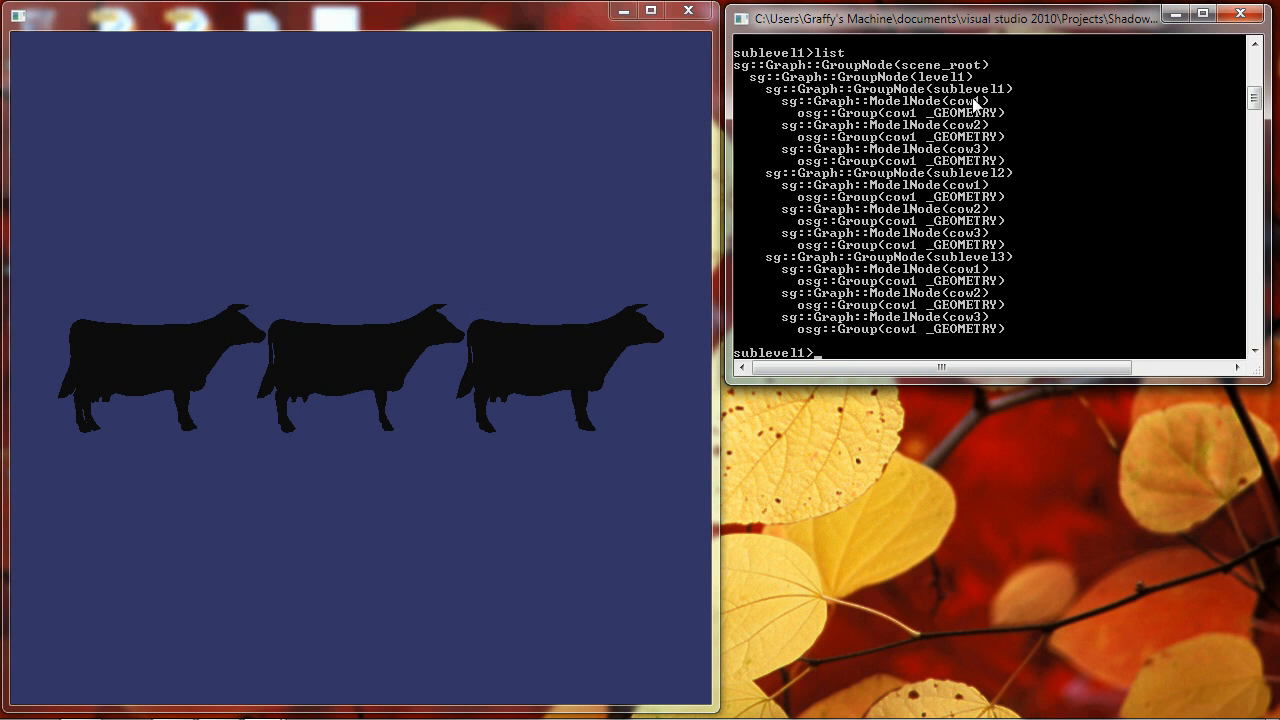
mouse_move(945, 133)
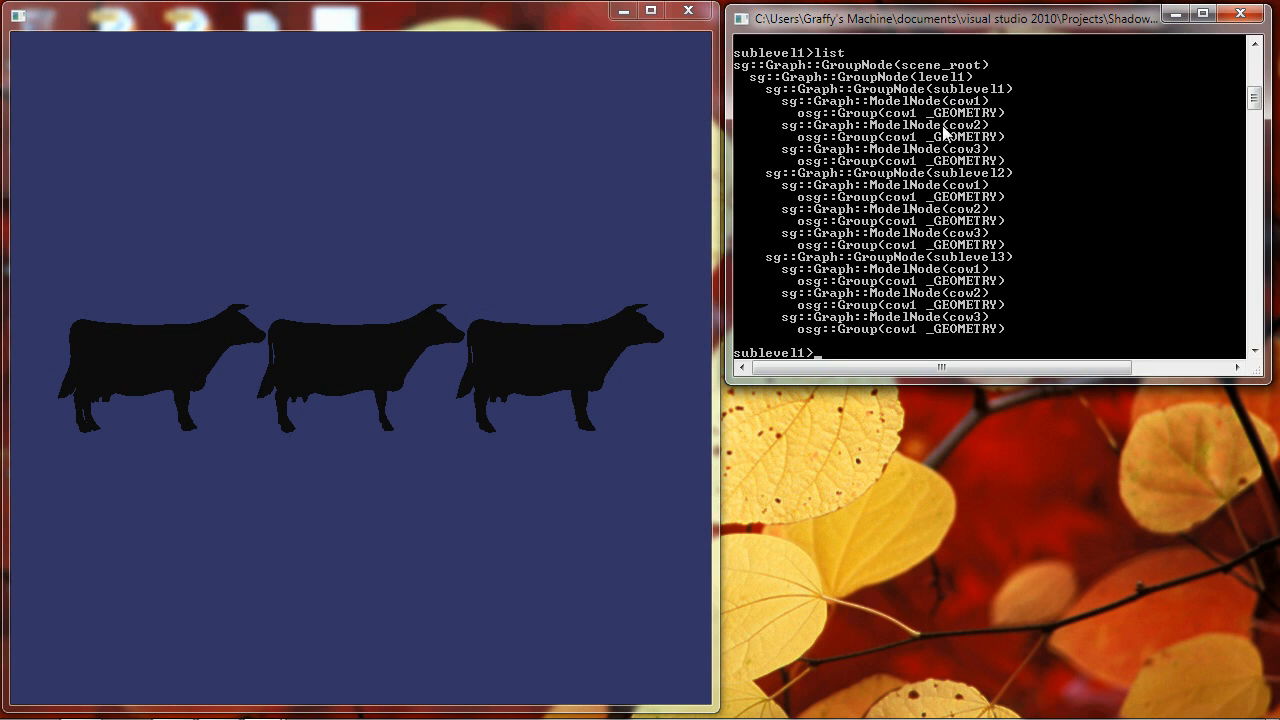
mouse_move(850, 418)
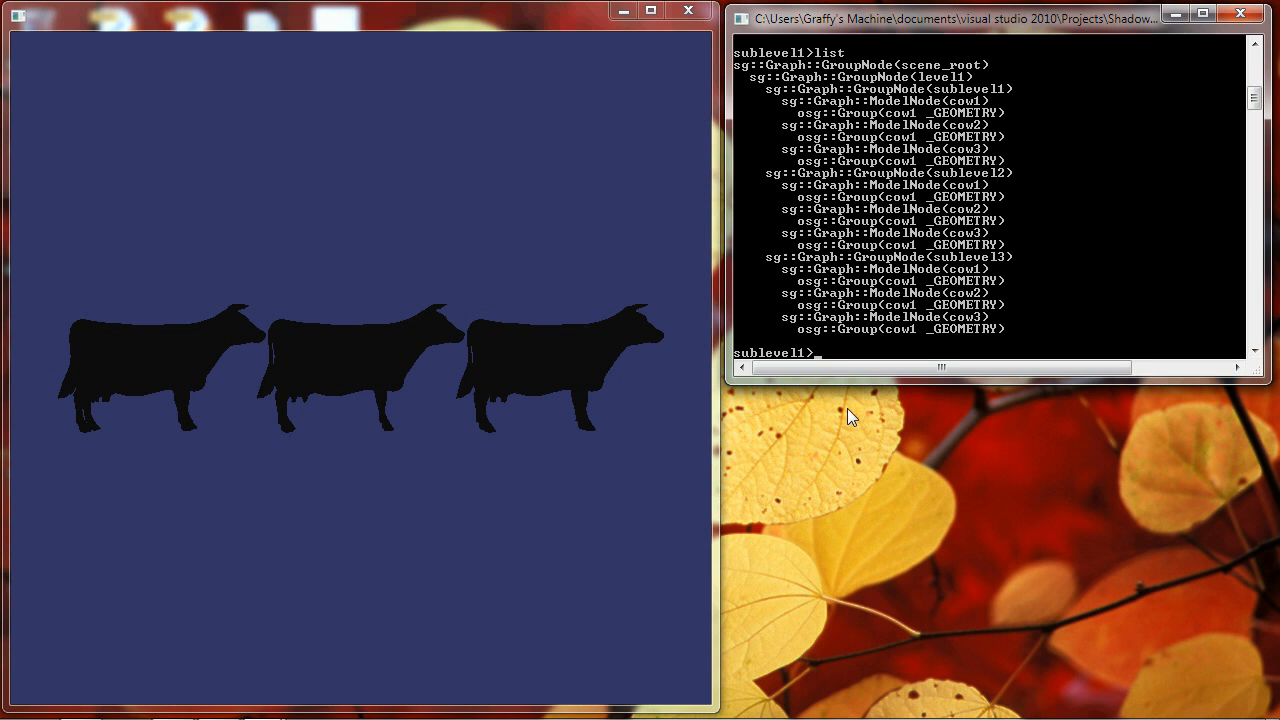
Translate sublevel2 by (0,0,10) and sublevel3 by (0,0,-10), then select level1
type("se")
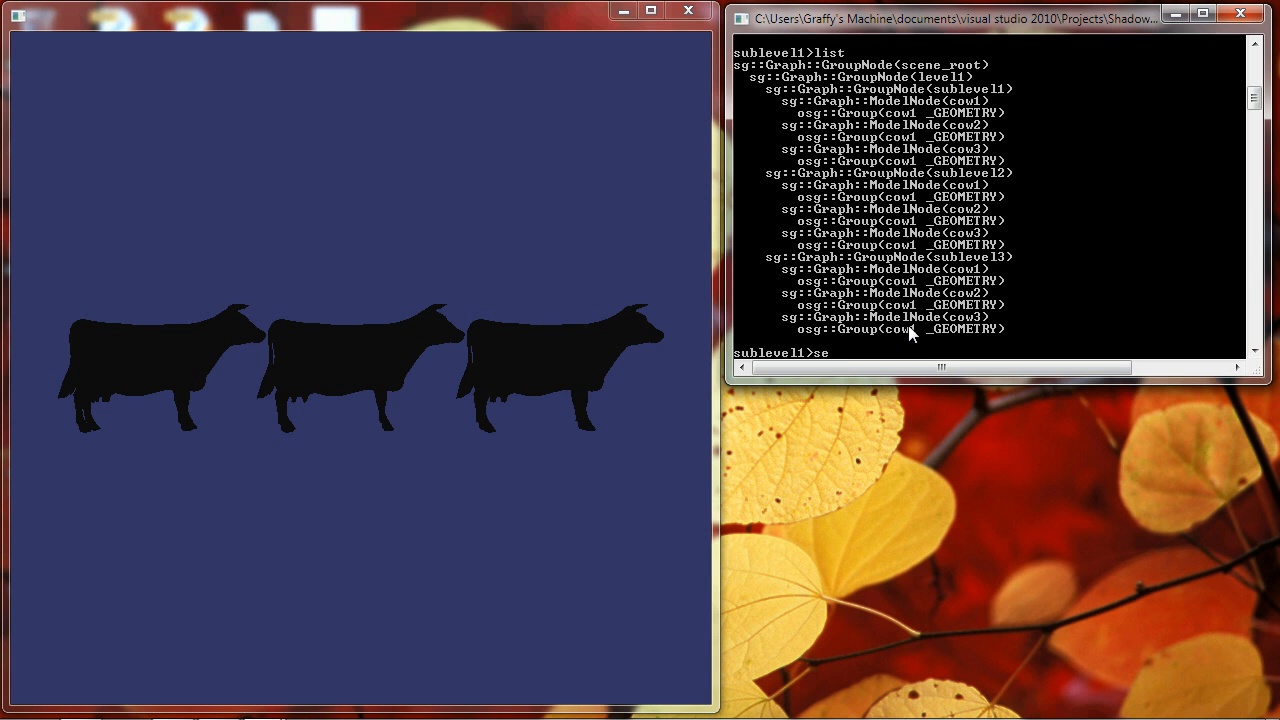
type("lect sublevel2")
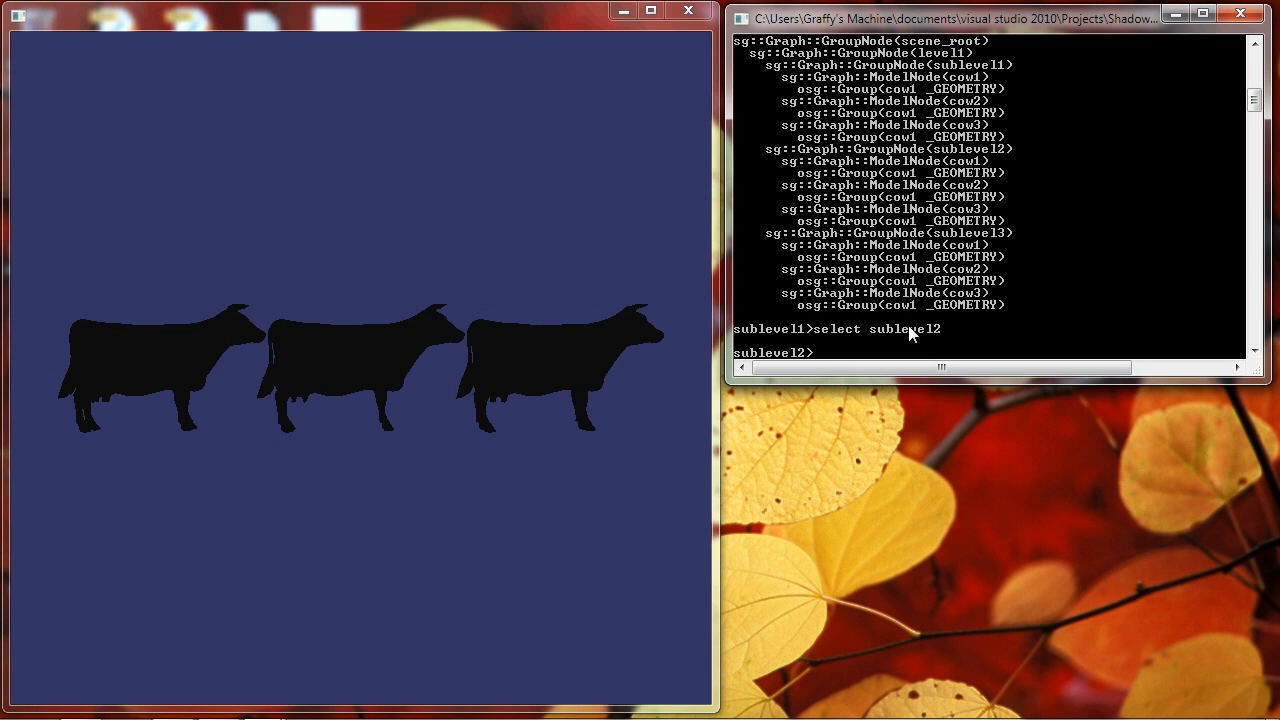
type("translate (0,0,10")
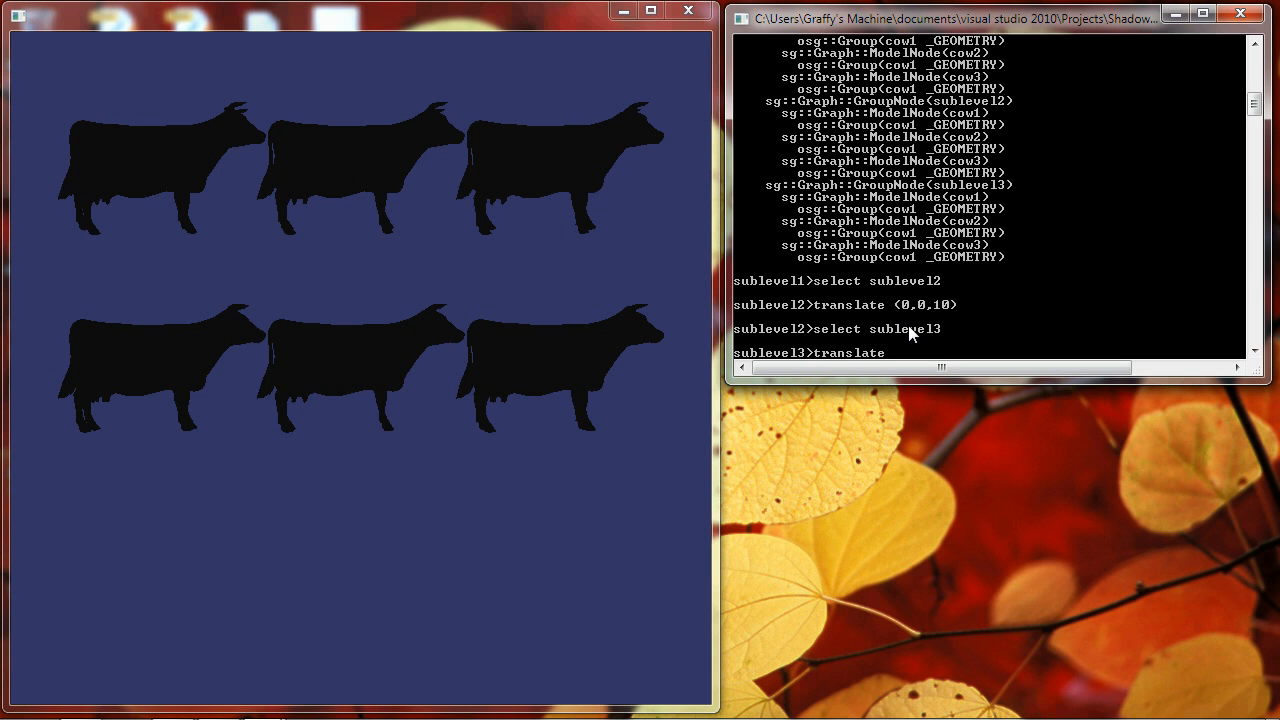
type("(0,0,-10")
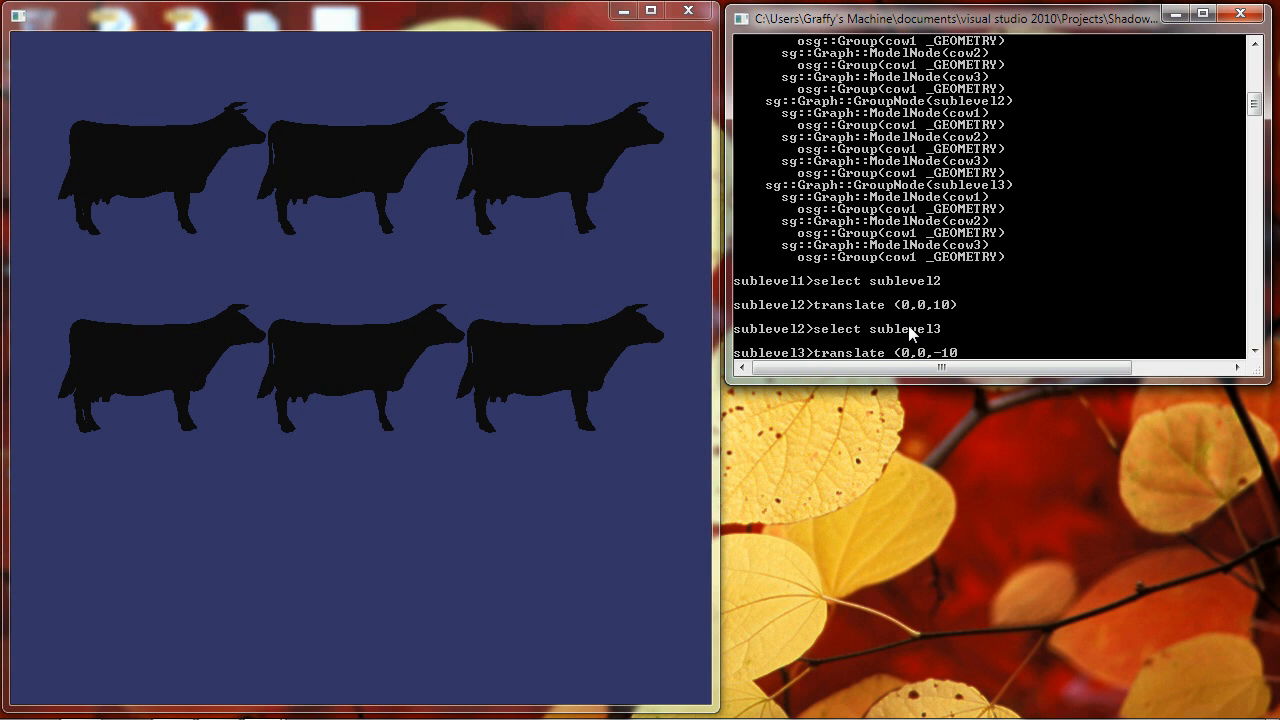
key("Return")
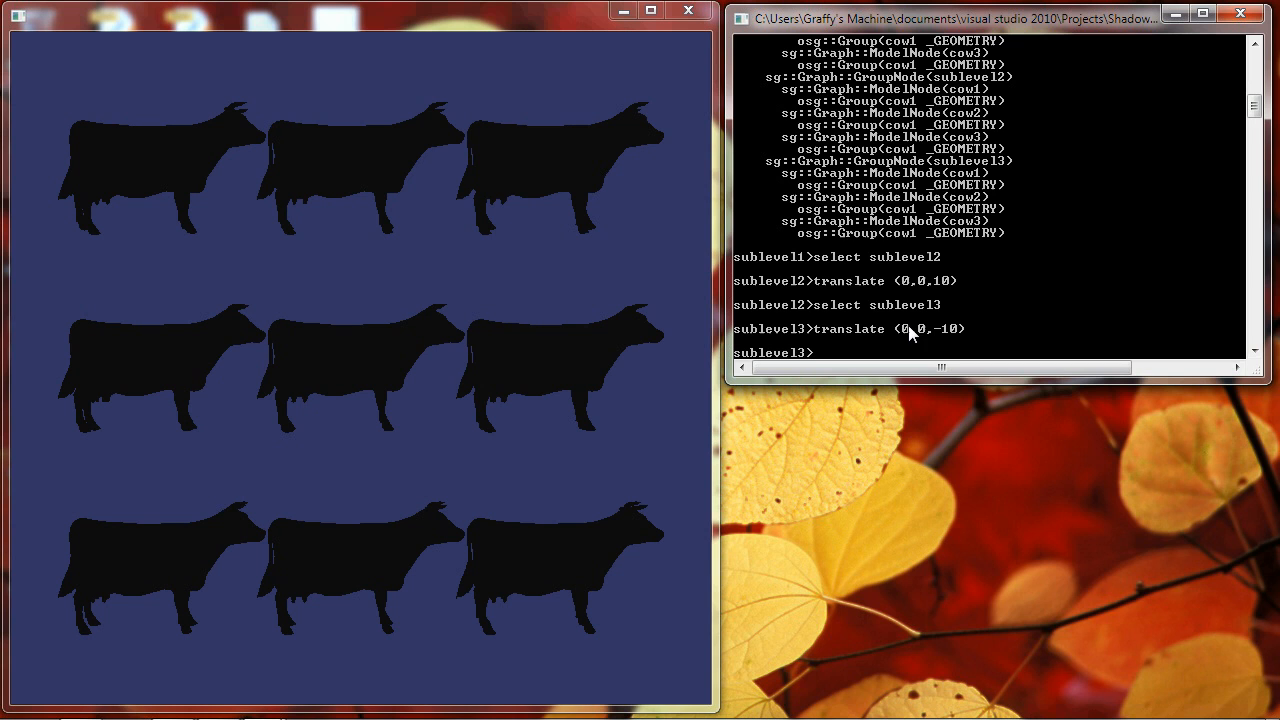
mouse_move(938, 334)
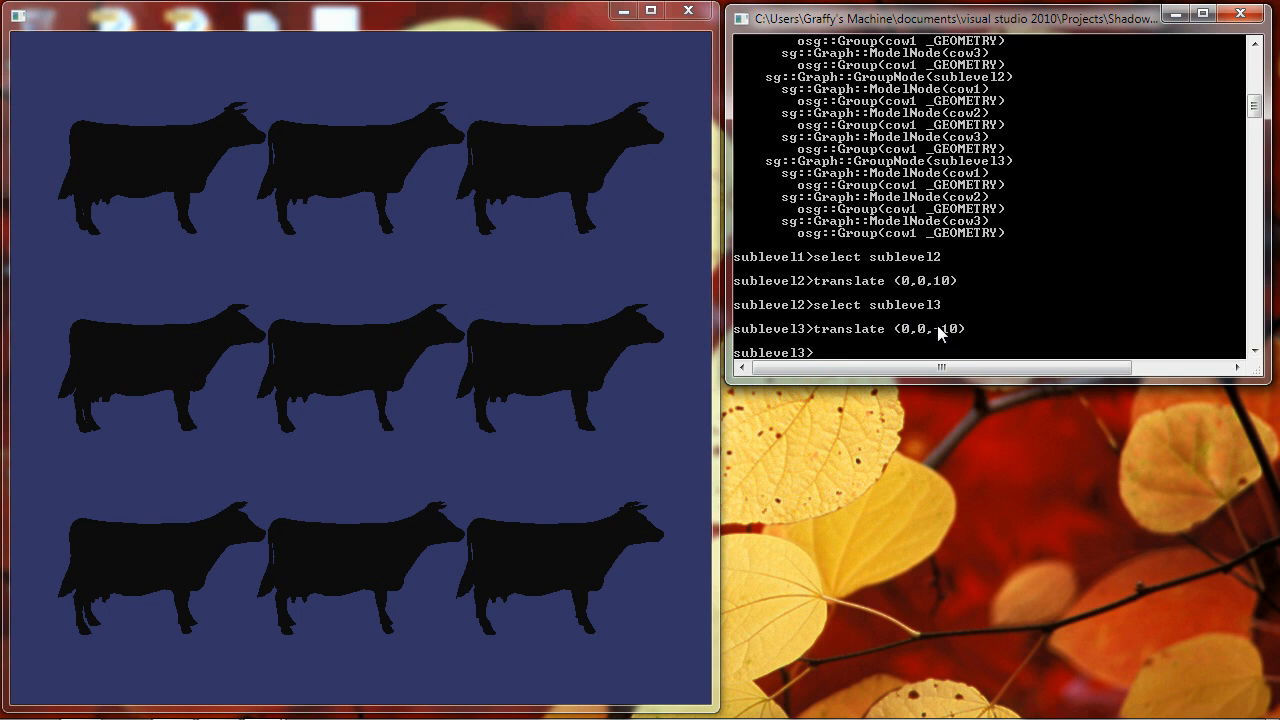
type("select level1")
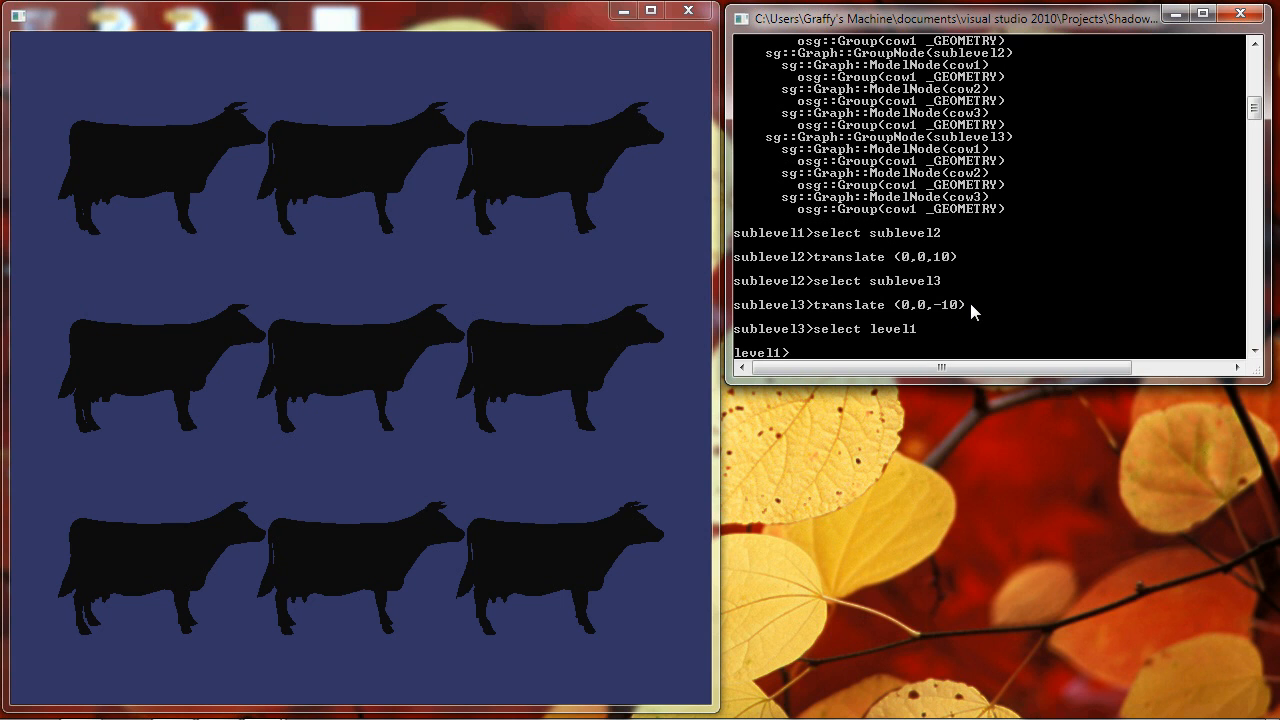
Copy level1 as level2 and level3, and select level2
type("copy e")
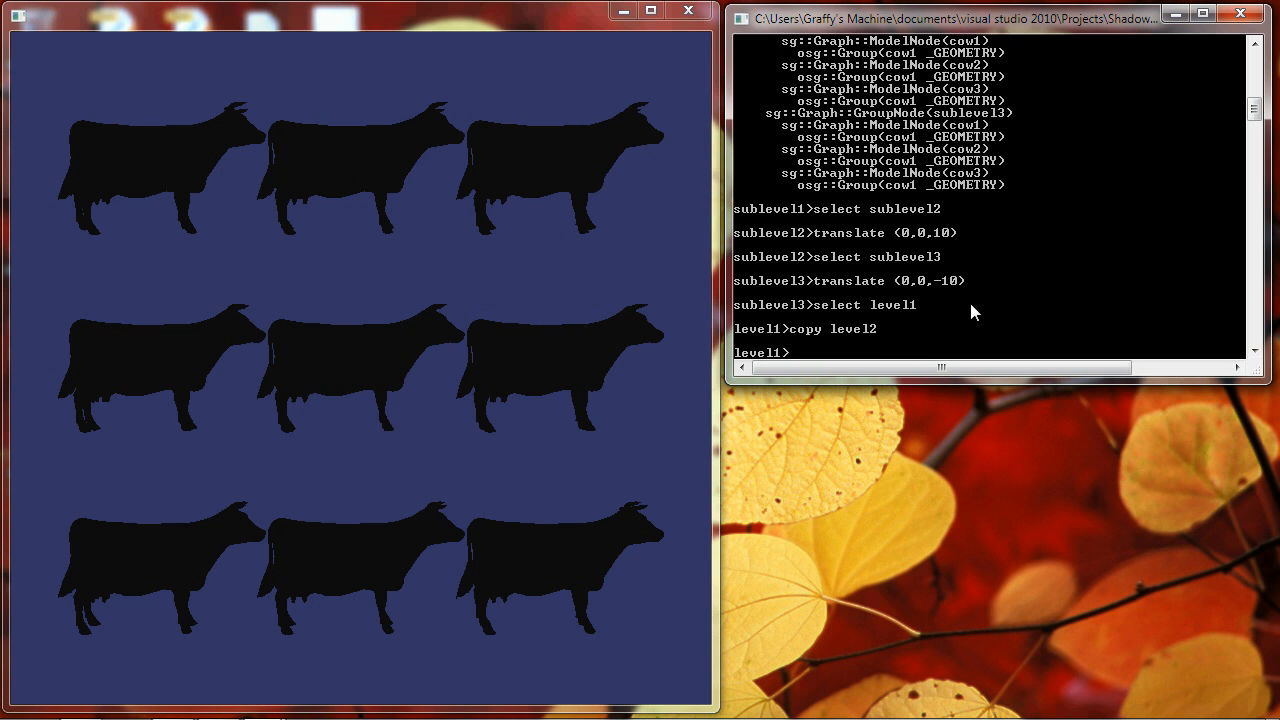
type("copy level3")
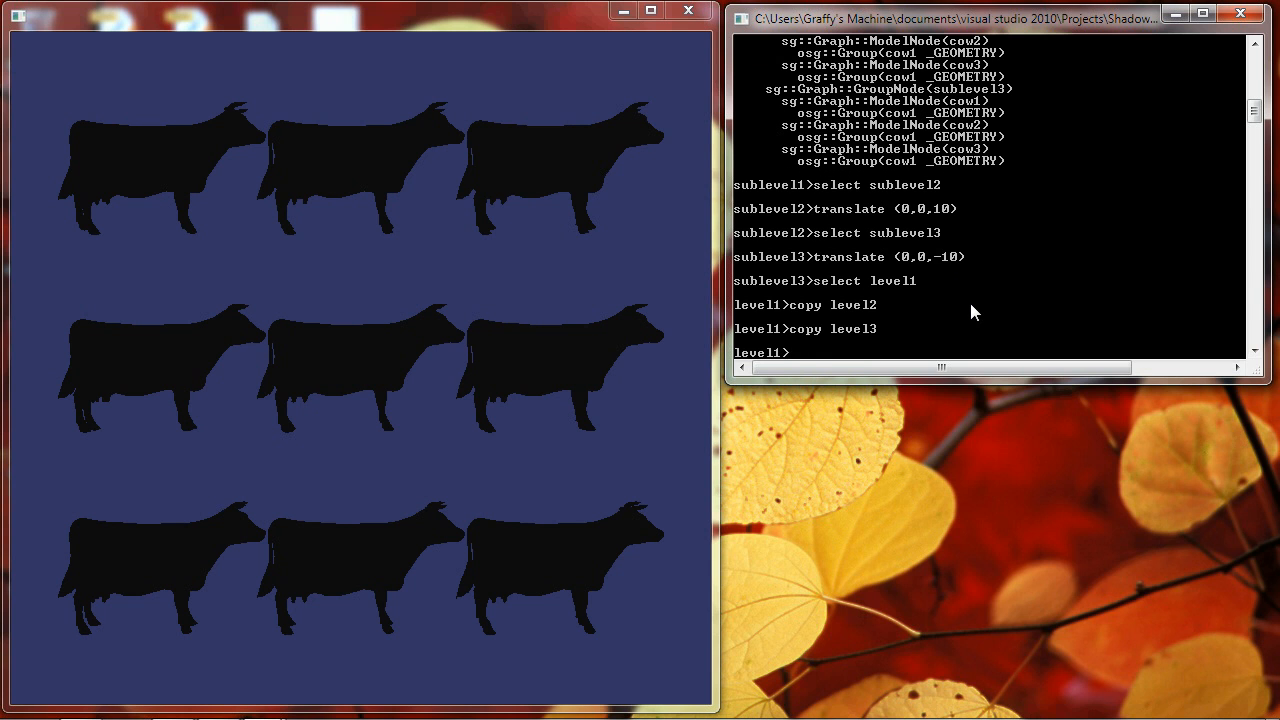
type("select level2")
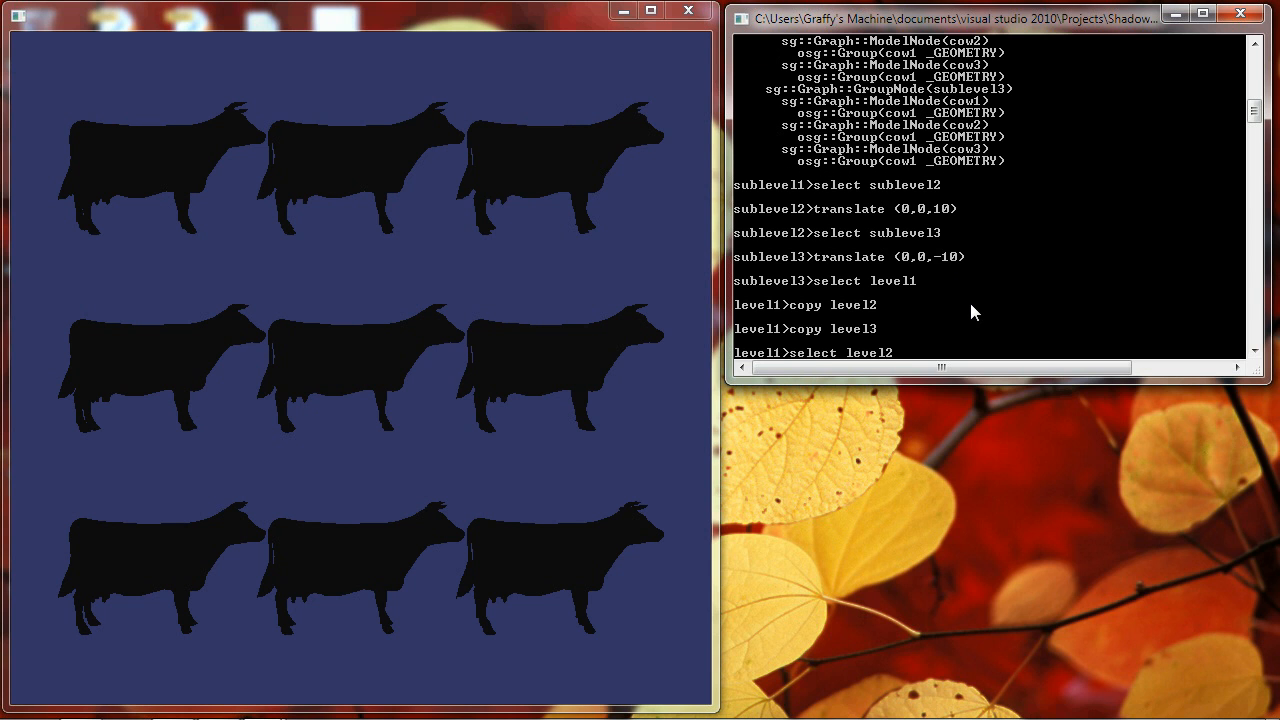
Translate level2 by (0,10,0), correcting the misspelled translate command
type("translte")
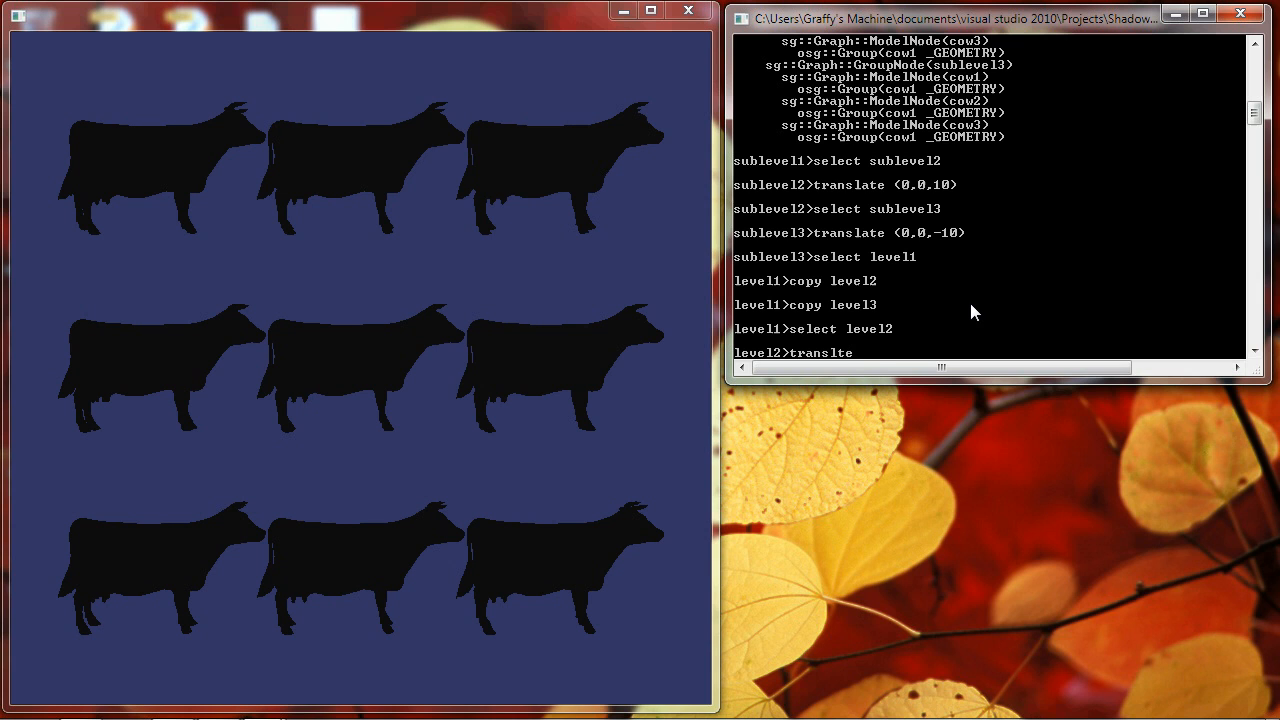
type("(0,10,")
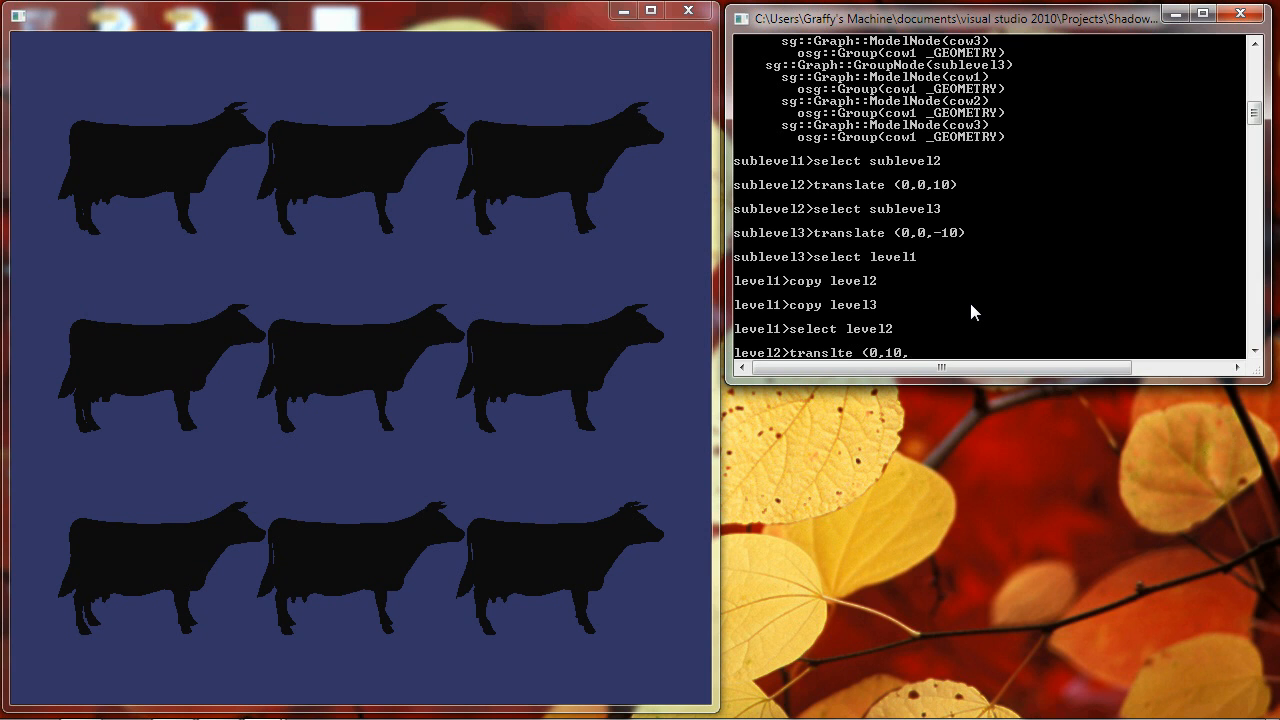
type("0")
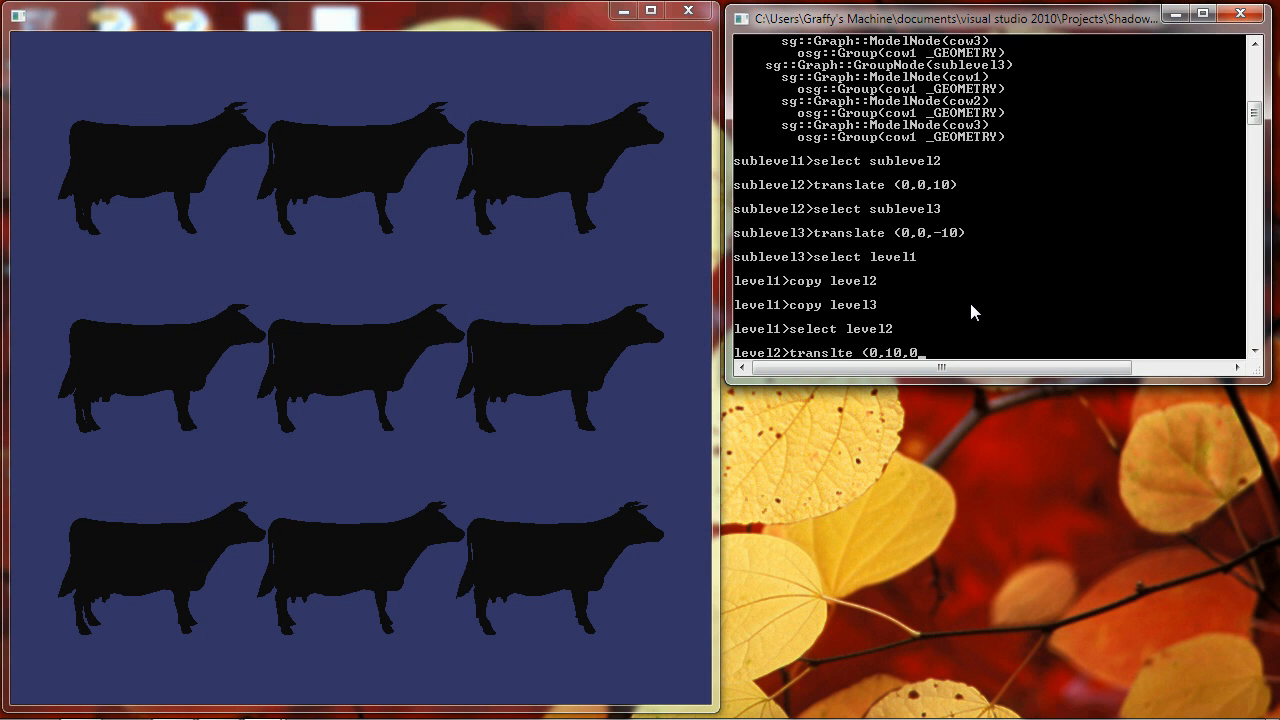
key("Backspace")
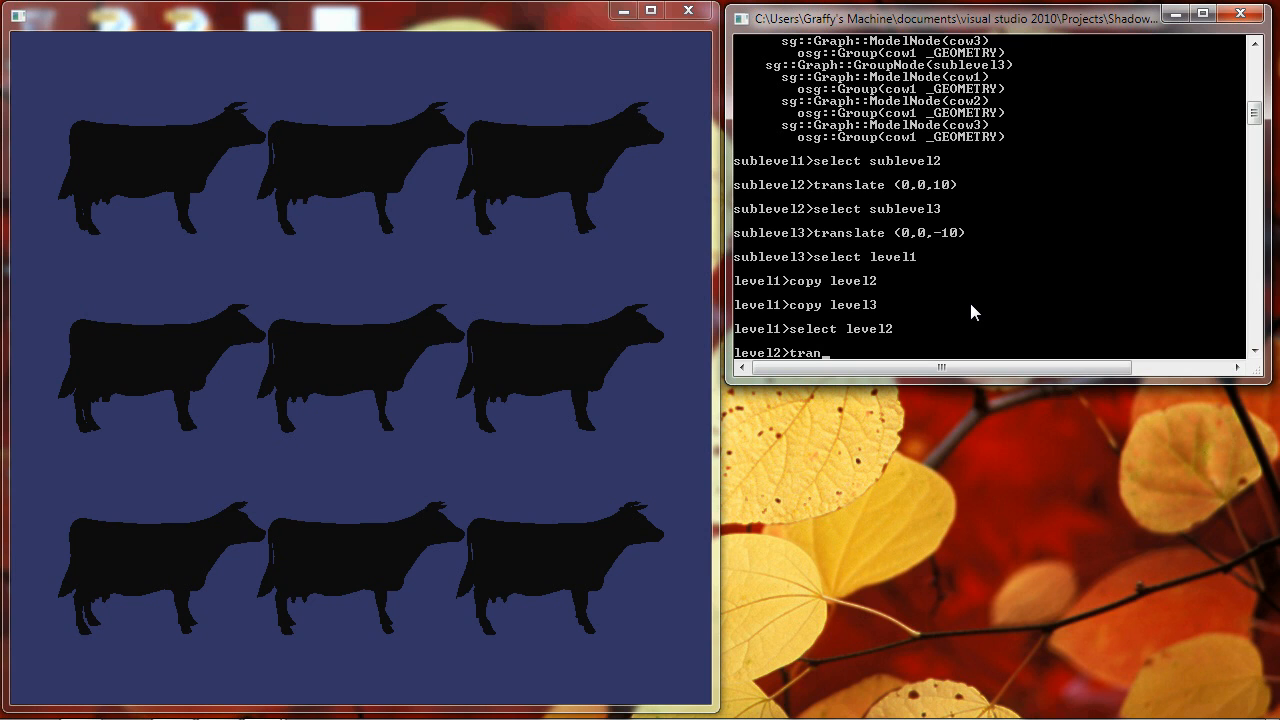
type("slate")
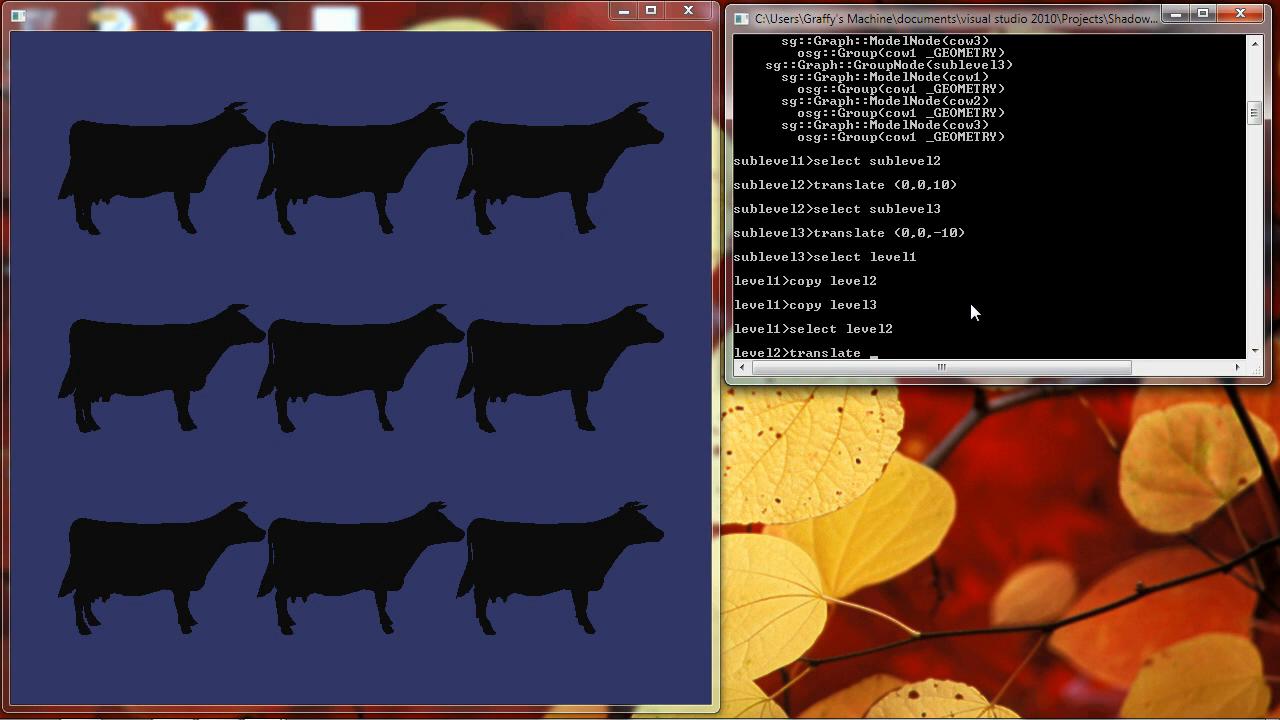
type("(0,10,0")
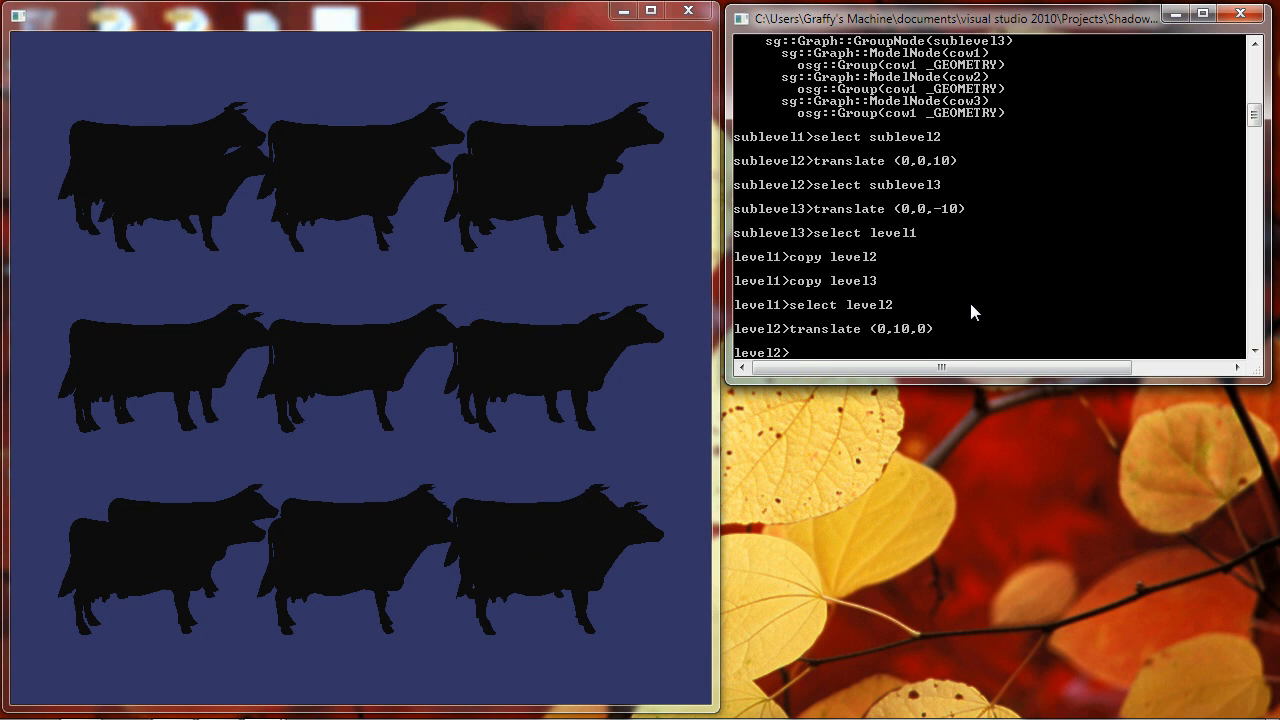
type("selec")
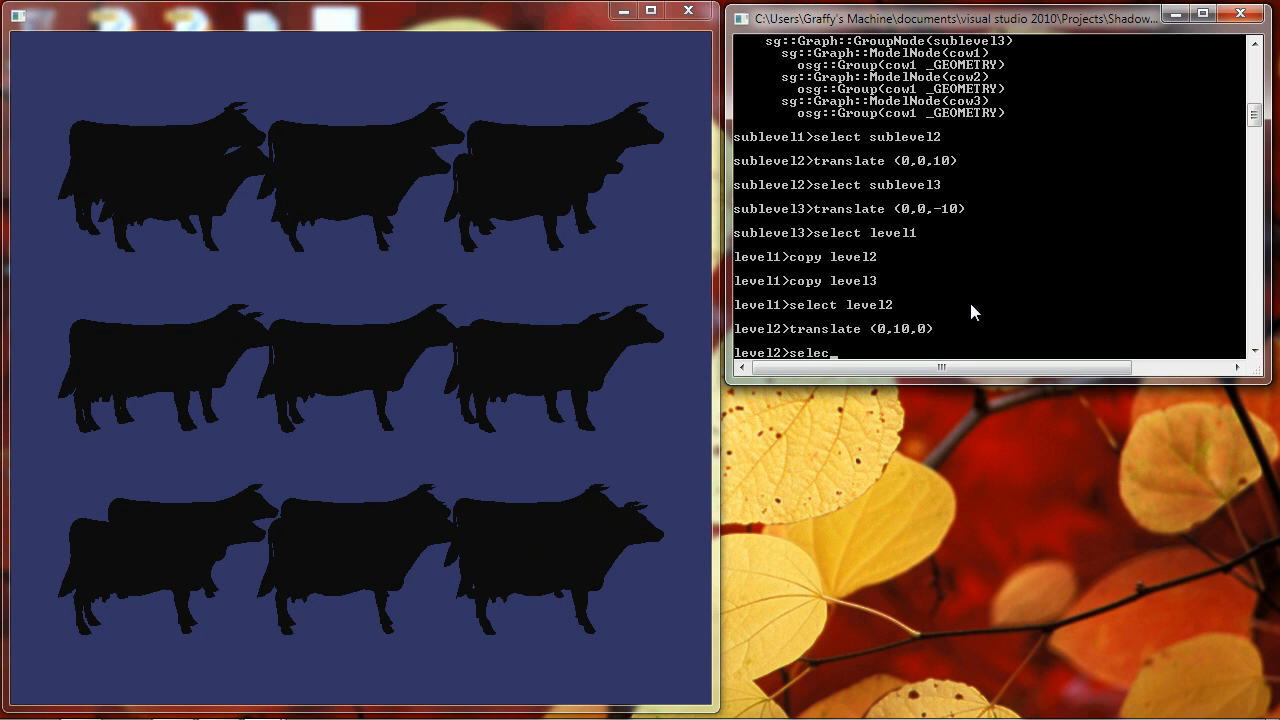
Select level3, translate it by (0,-10,0), and reselect level1
type("t level3")
type("translate (0,-10,0")
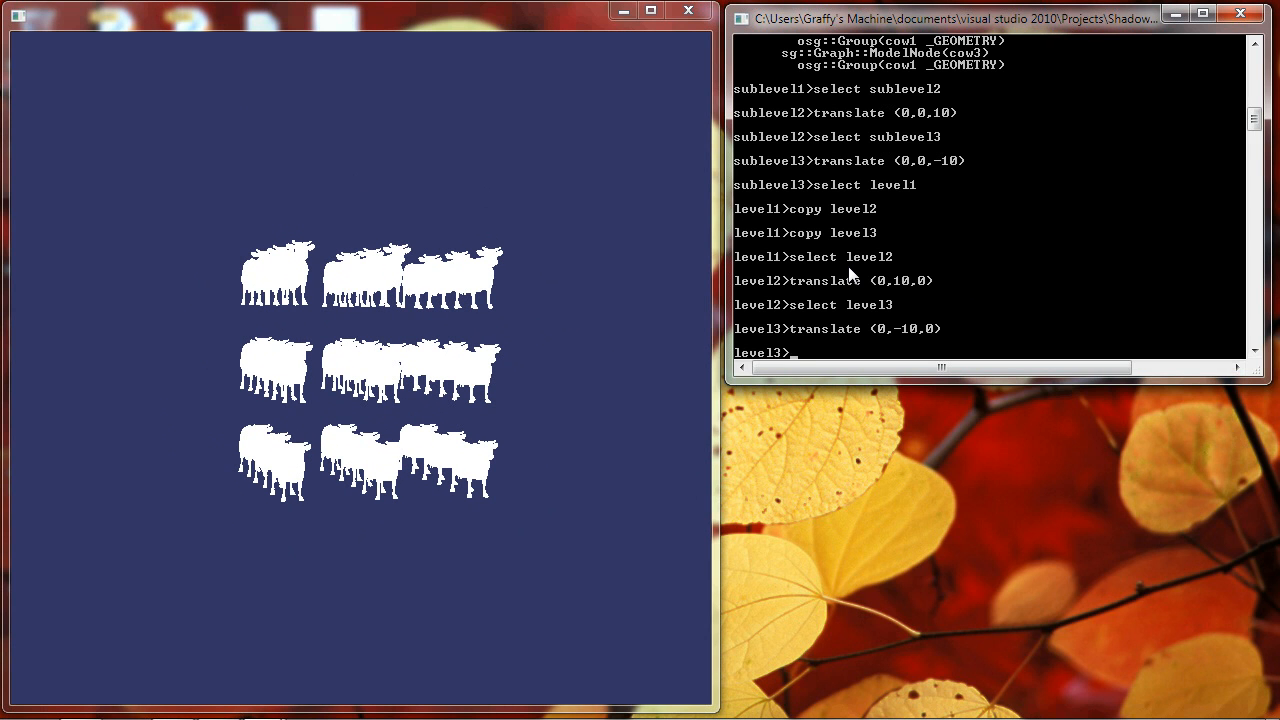
type("select le")
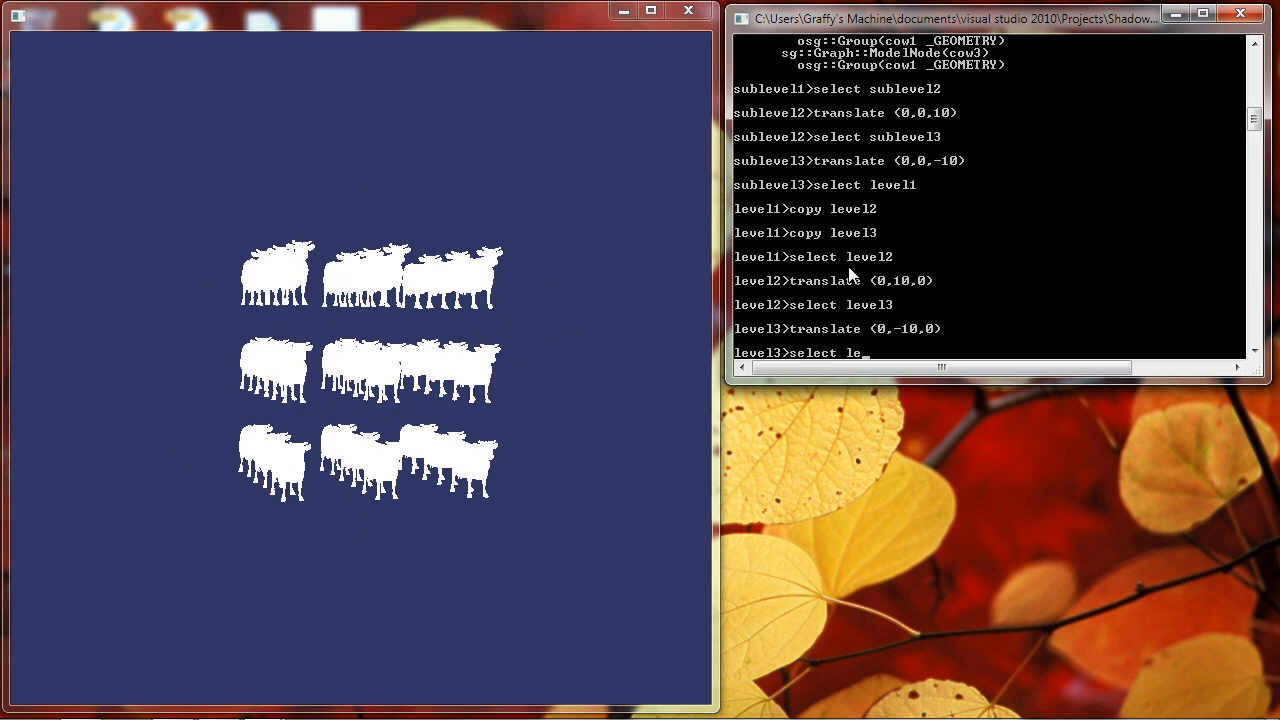
type("rotat")
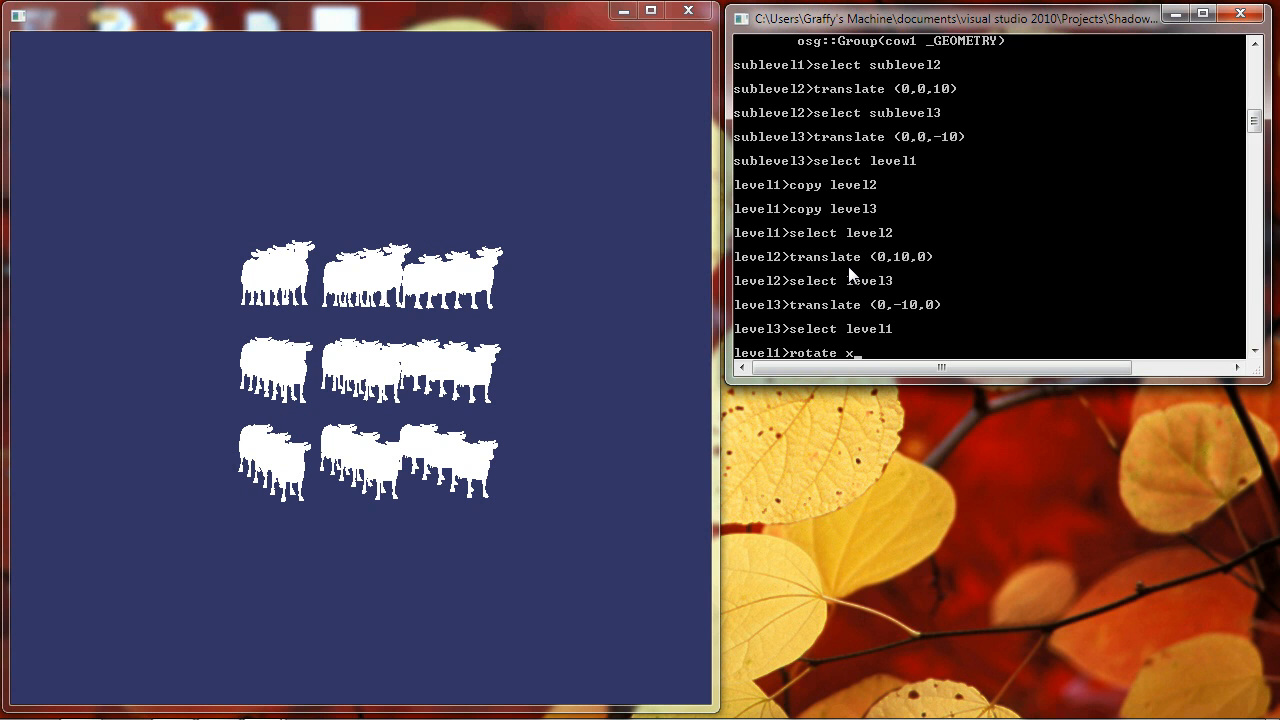
Rotate level1 by 180 degrees about the X axis
key("Return")
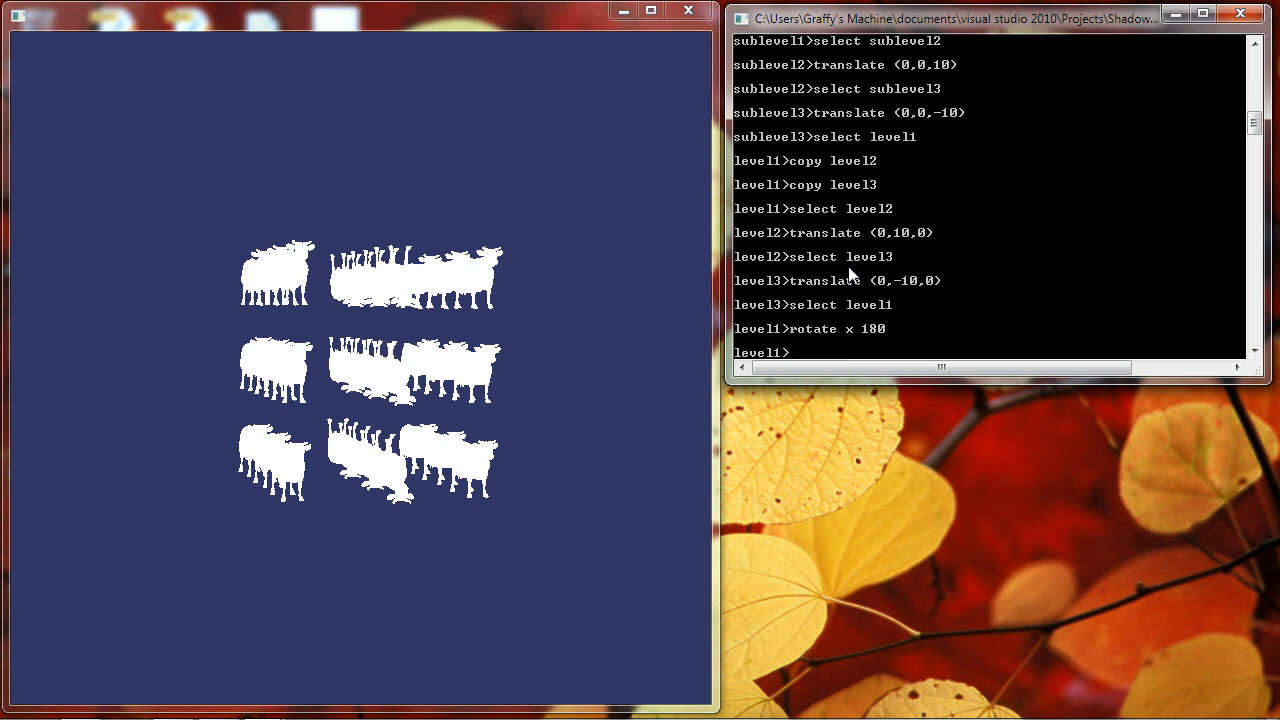